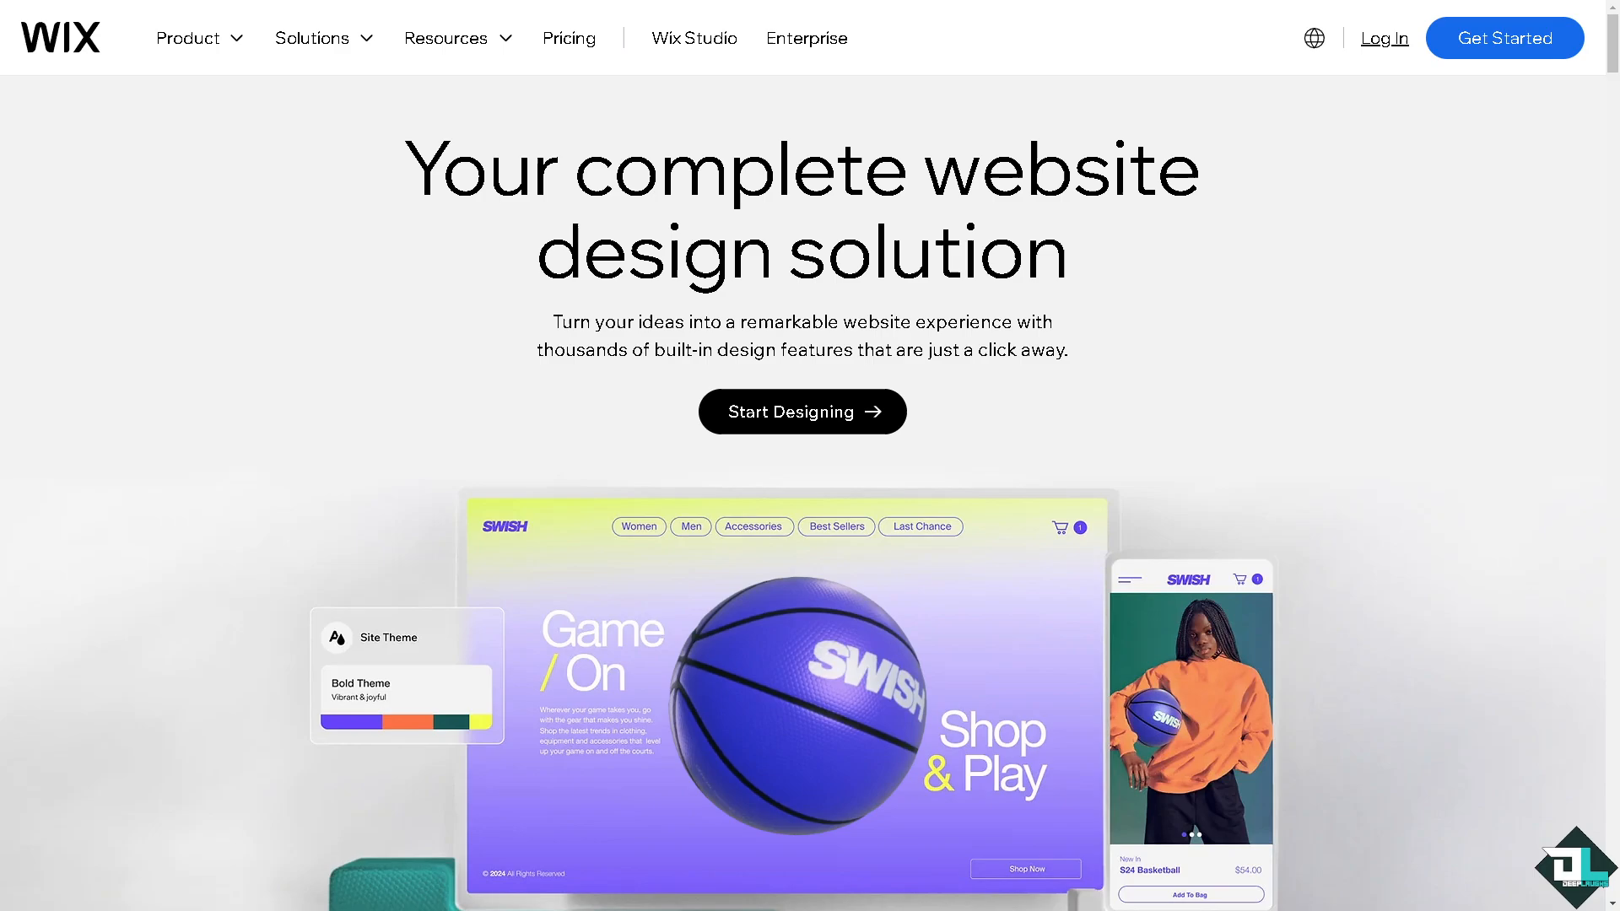
pyautogui.moveTo(236, 536)
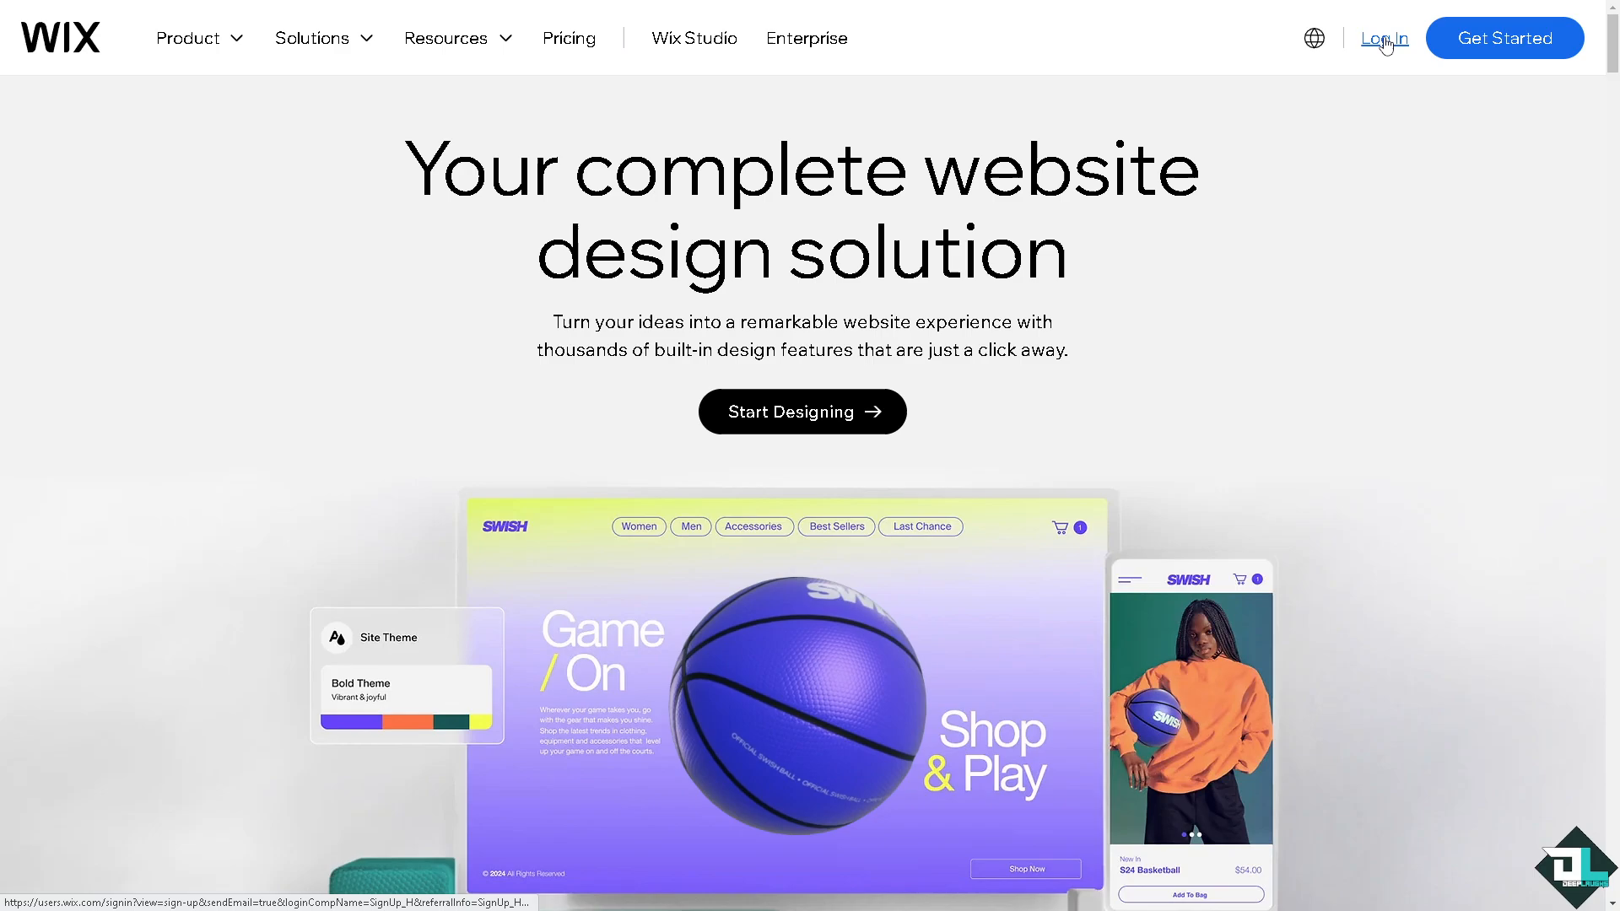
# - Reach the sign-up form from Log In and submit it to create a new Wix account
pyautogui.click(1383, 39)
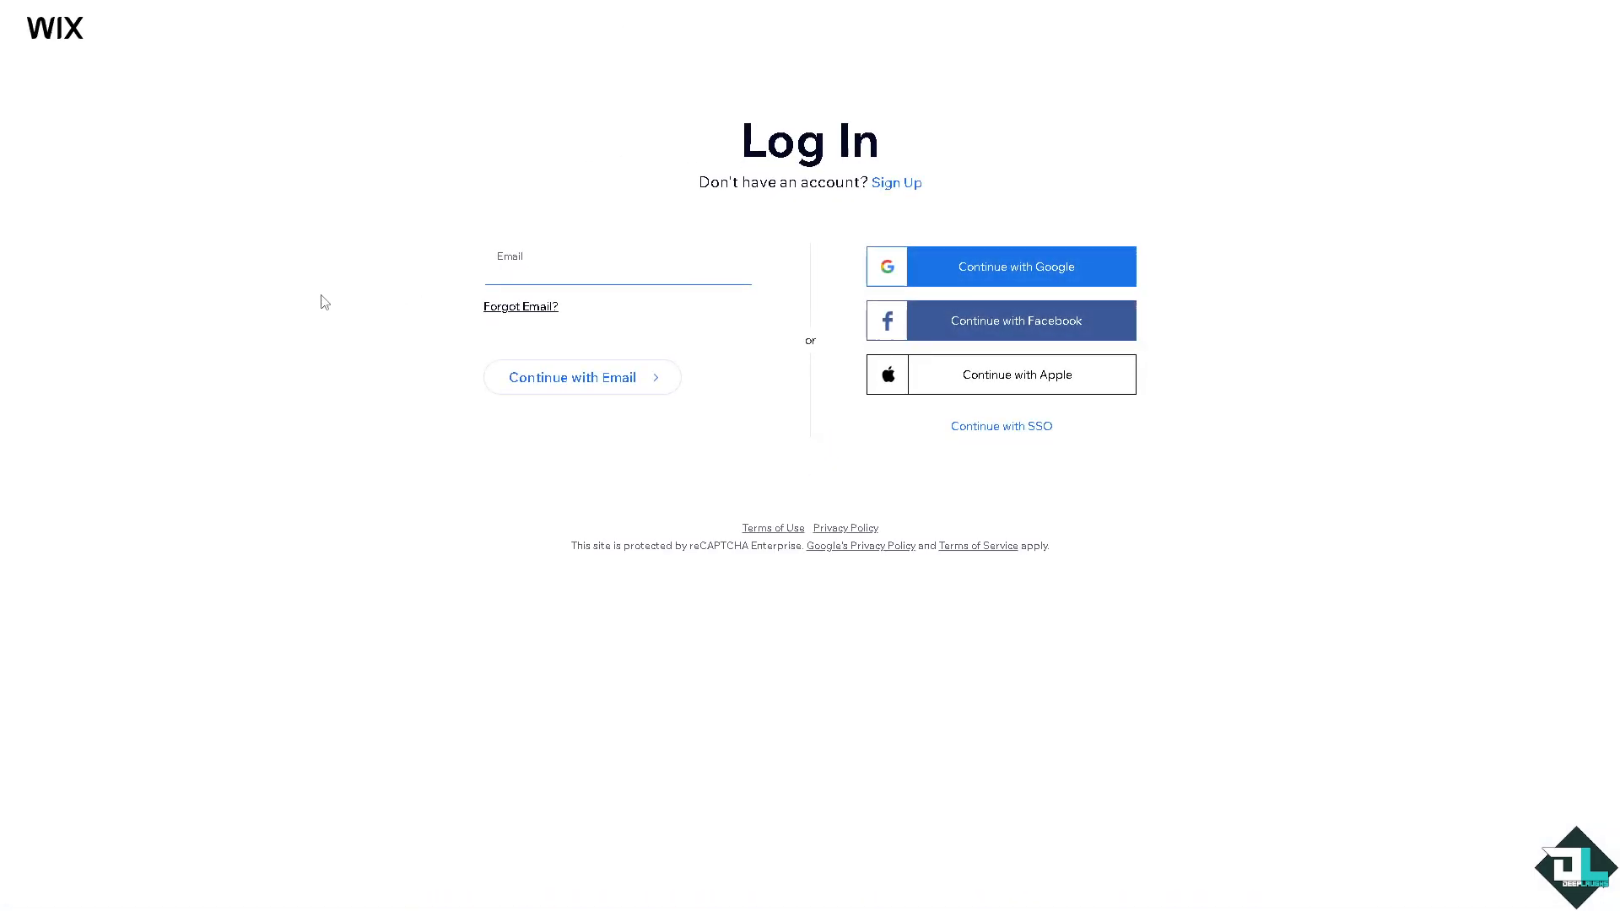
pyautogui.moveTo(317, 307)
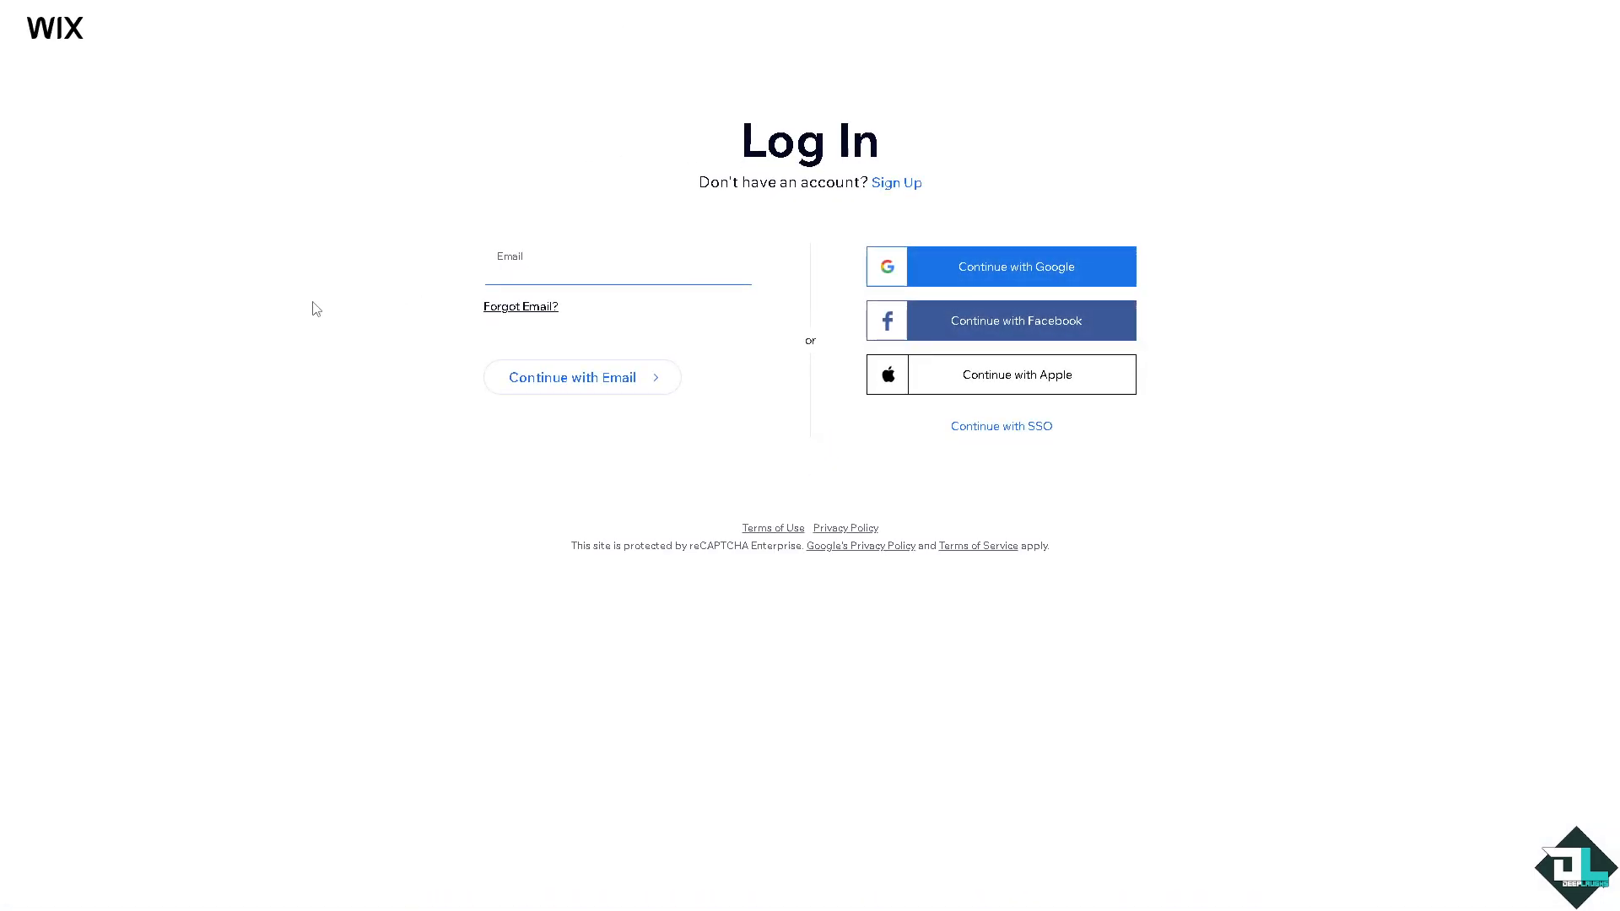
pyautogui.click(894, 182)
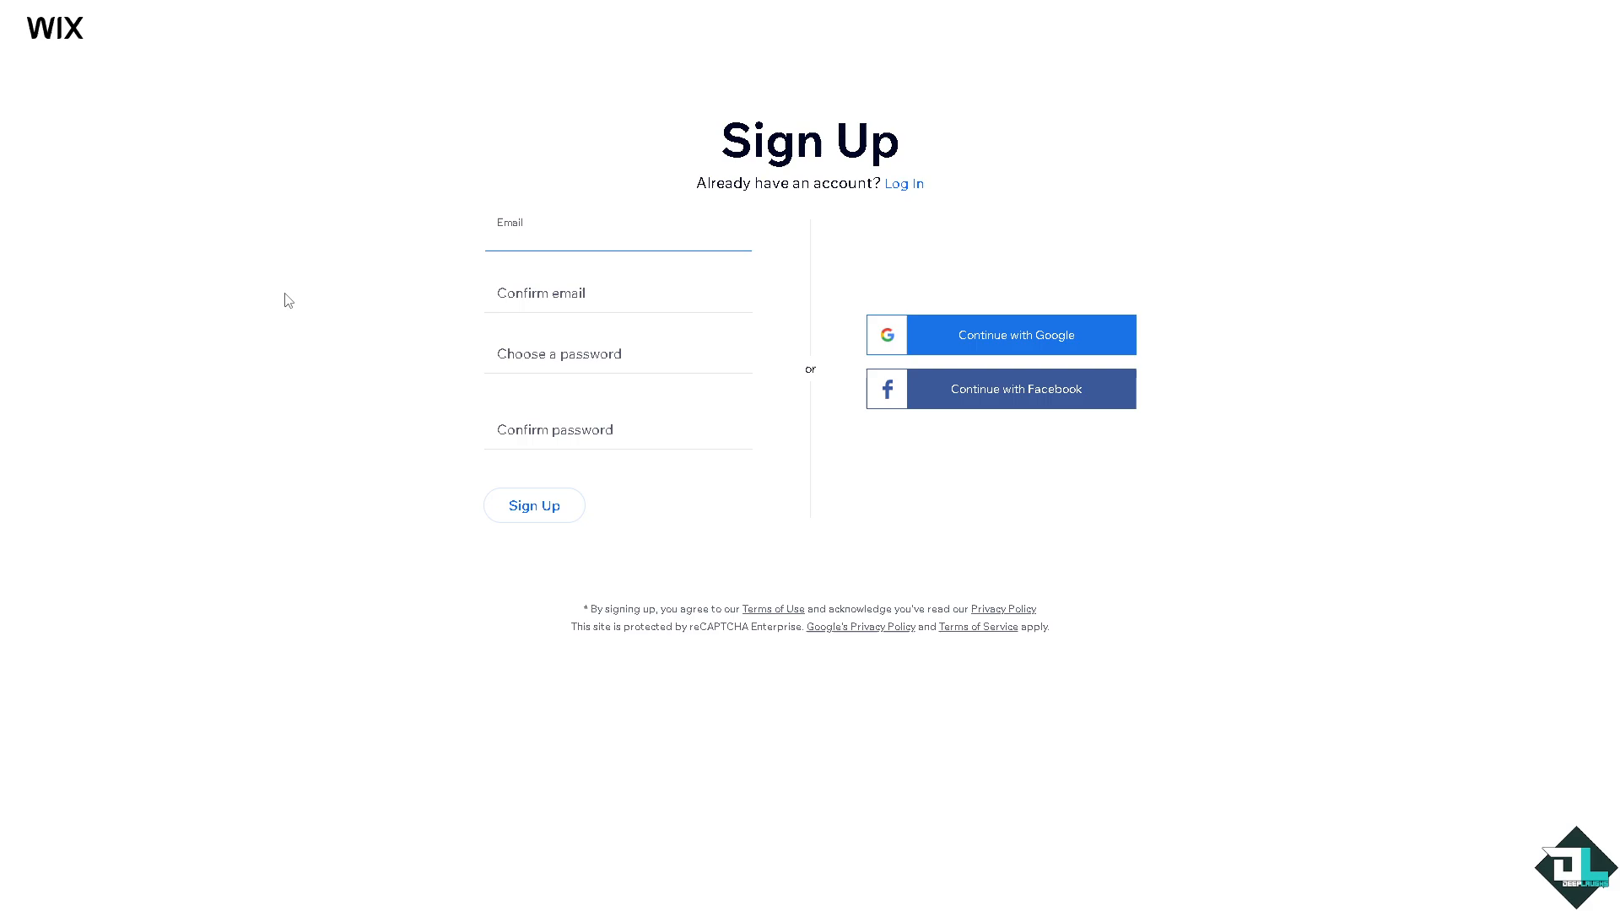
pyautogui.moveTo(324, 297)
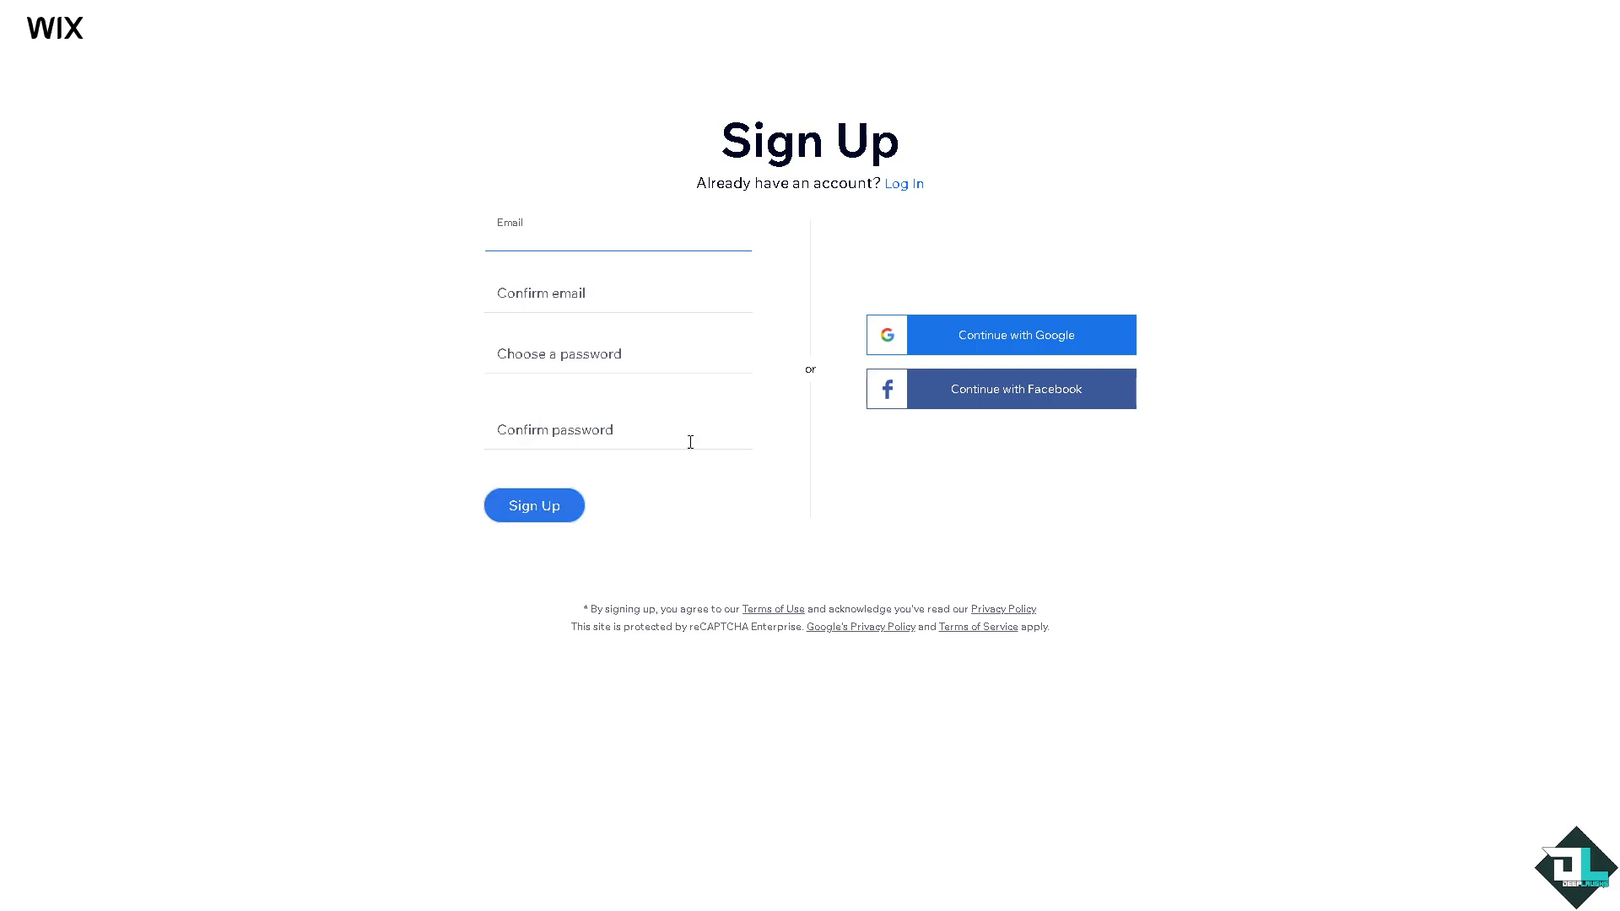
pyautogui.click(618, 238)
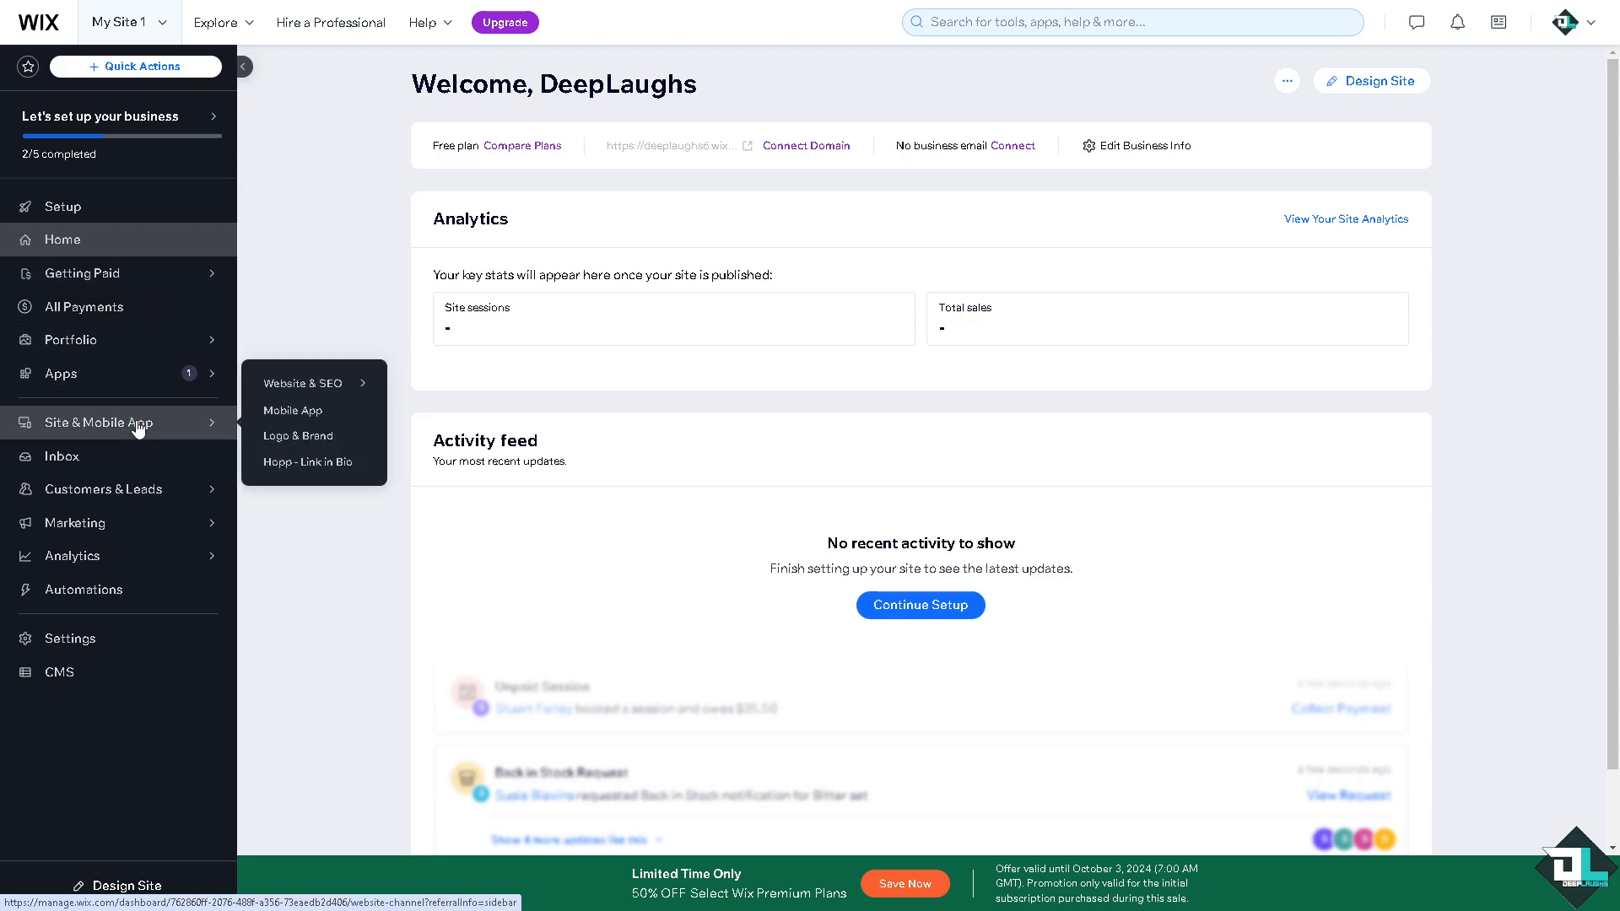
# - From the dashboard reach My Site 1's Website Overview and start Design Site to edit it
pyautogui.click(302, 383)
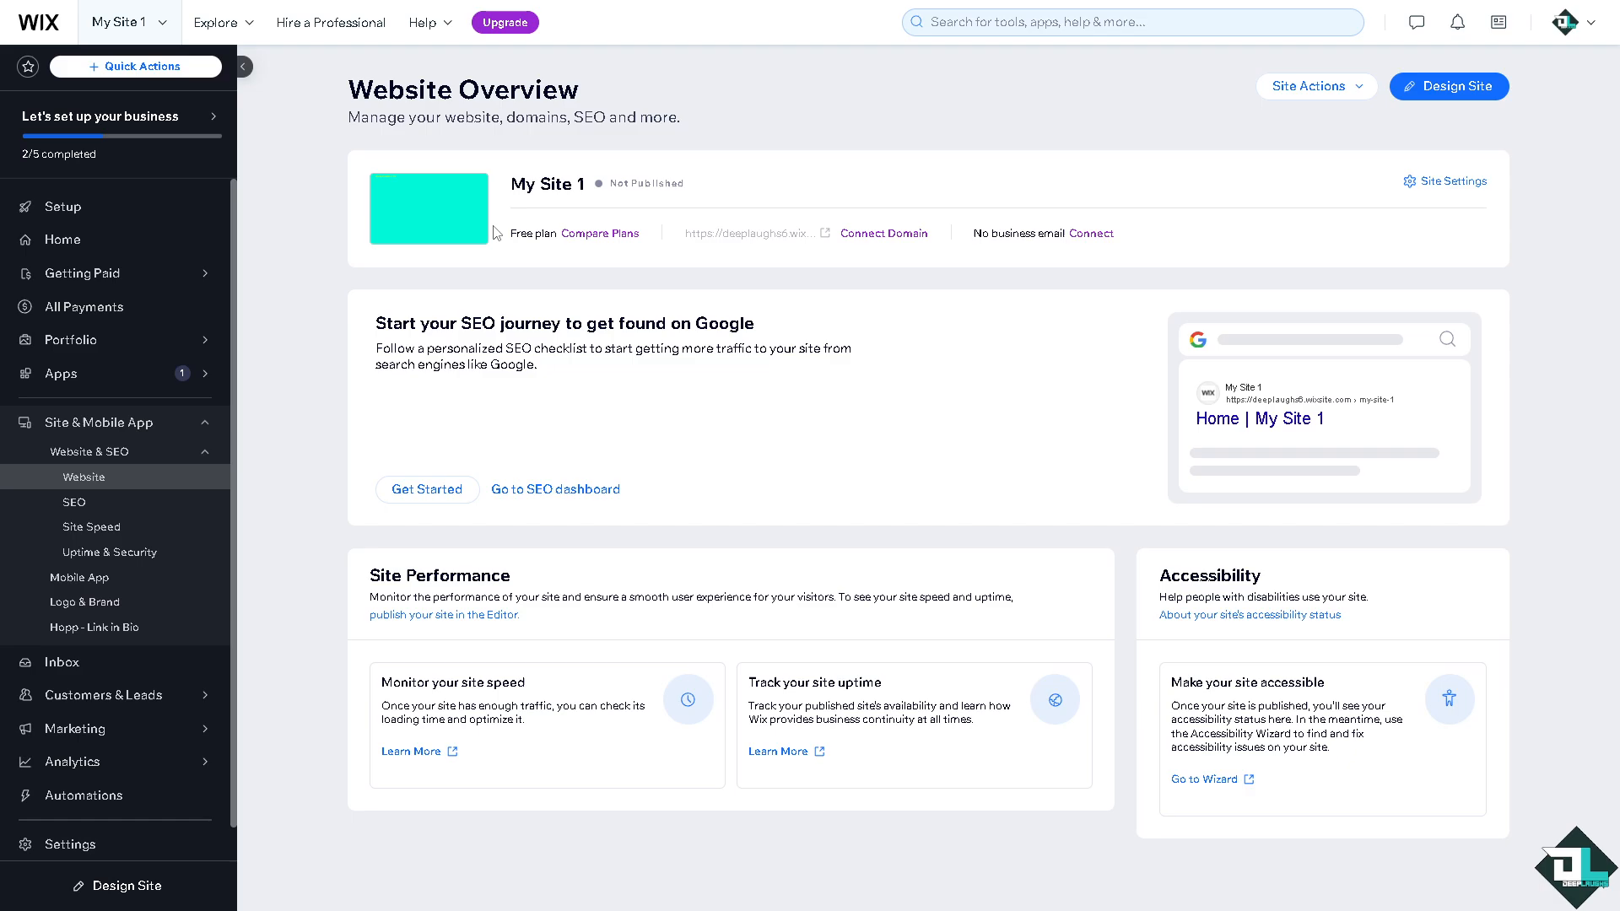
pyautogui.moveTo(496, 231)
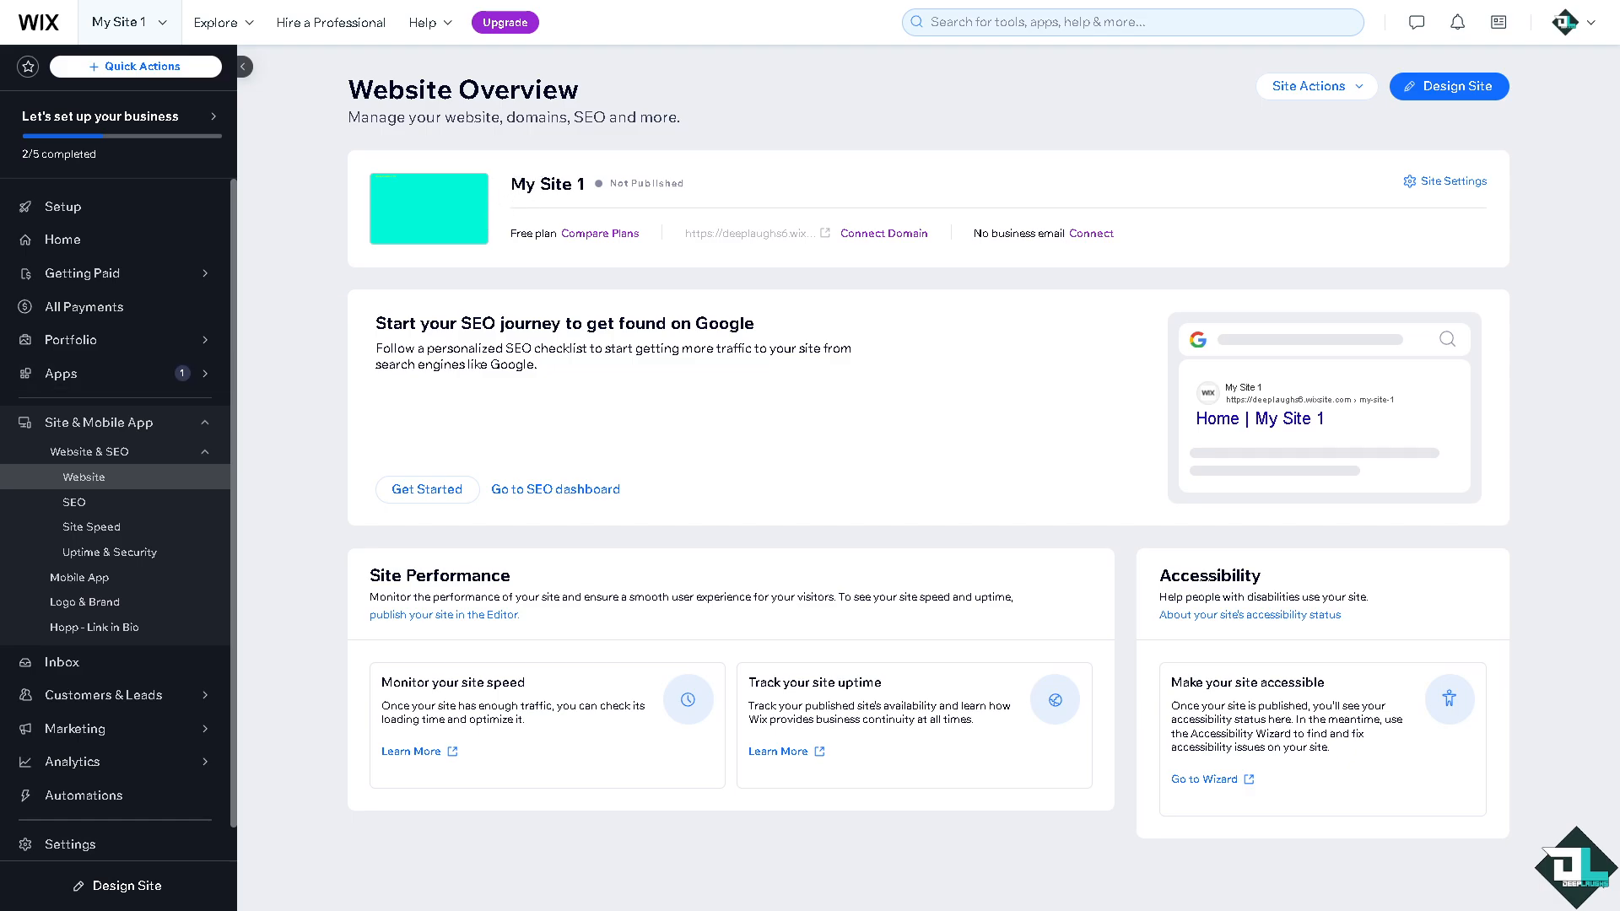
pyautogui.click(1447, 86)
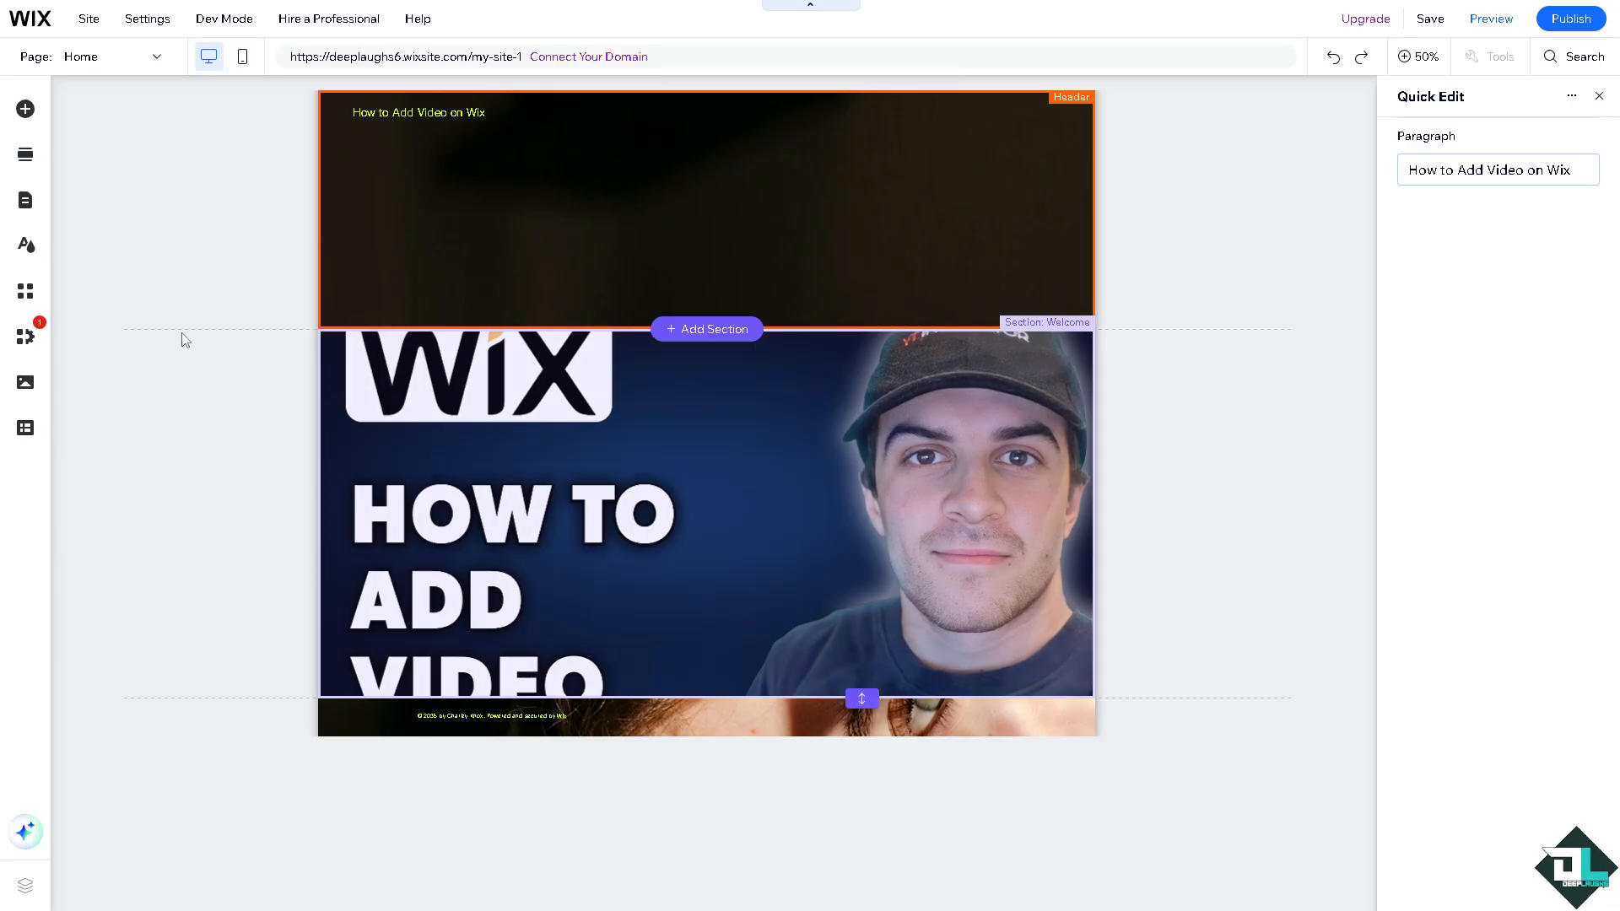
pyautogui.moveTo(26, 110)
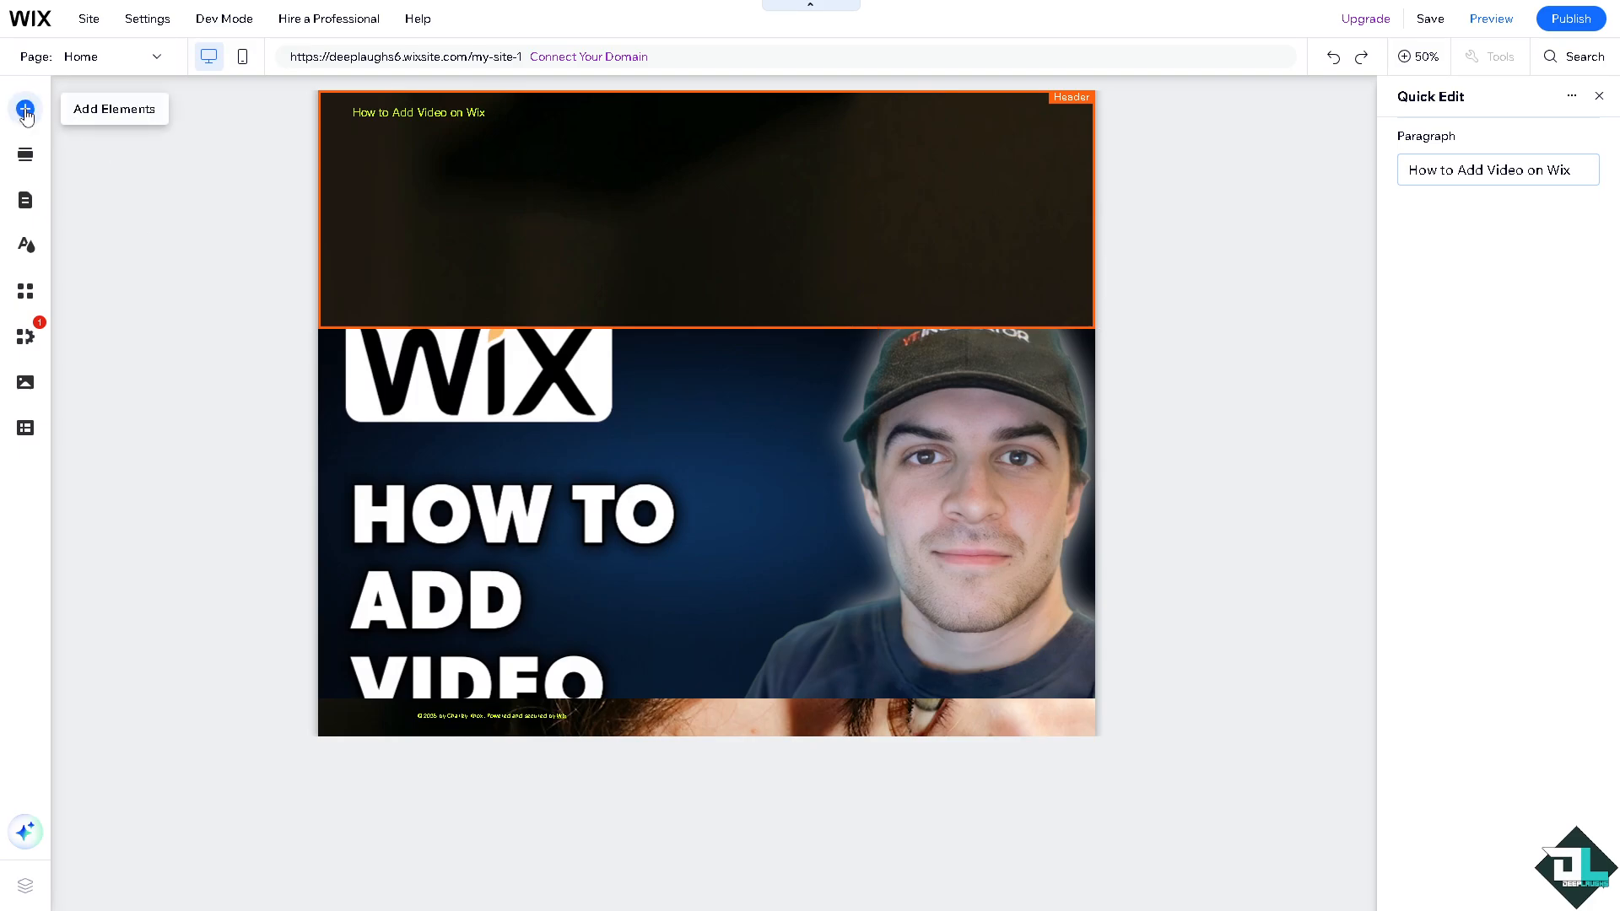
# - Return the editor from the 50% overview to 100% on the home page header
pyautogui.click(1417, 57)
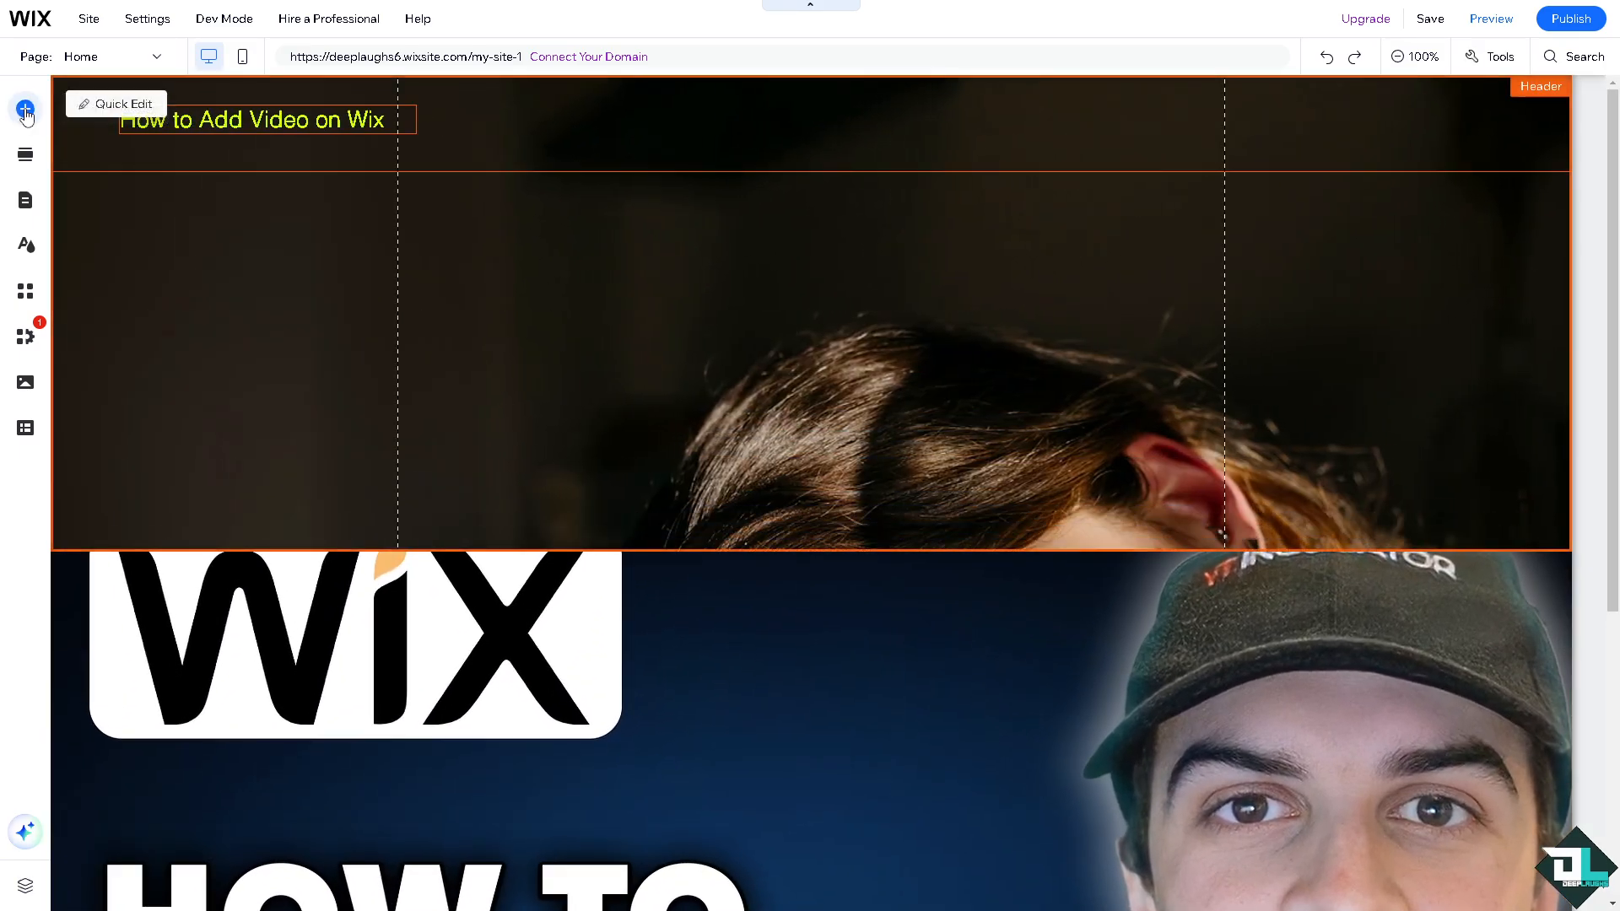
# - Browse Video & Music designs: Wix Video, VideoBox, Video Mask, Transparent Video, then back to the players
pyautogui.click(25, 108)
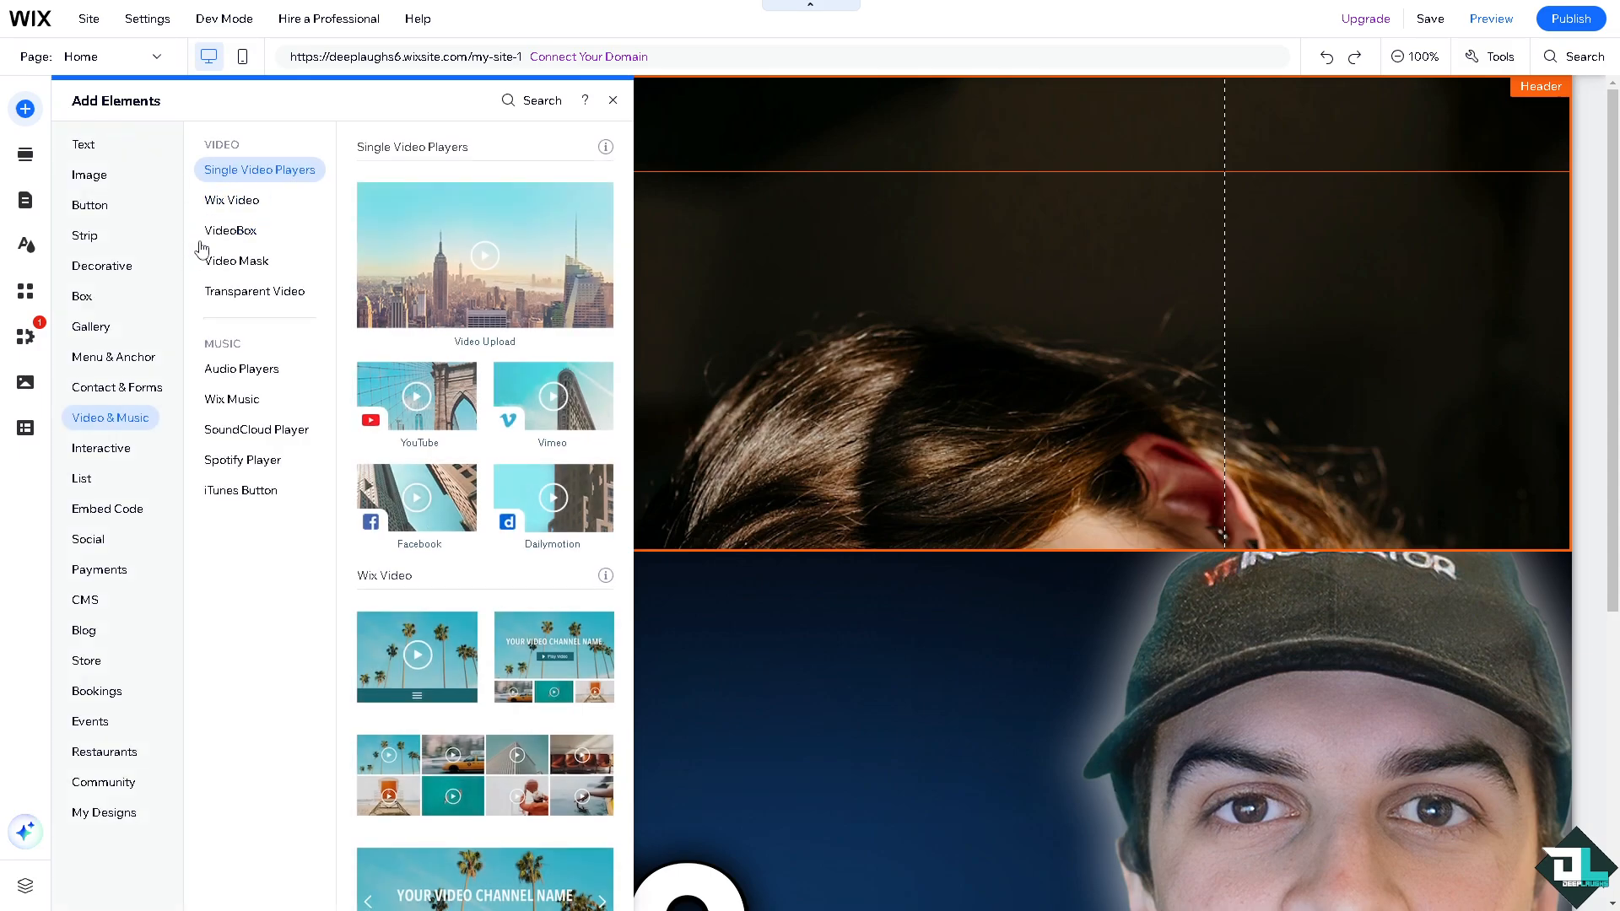
pyautogui.click(231, 199)
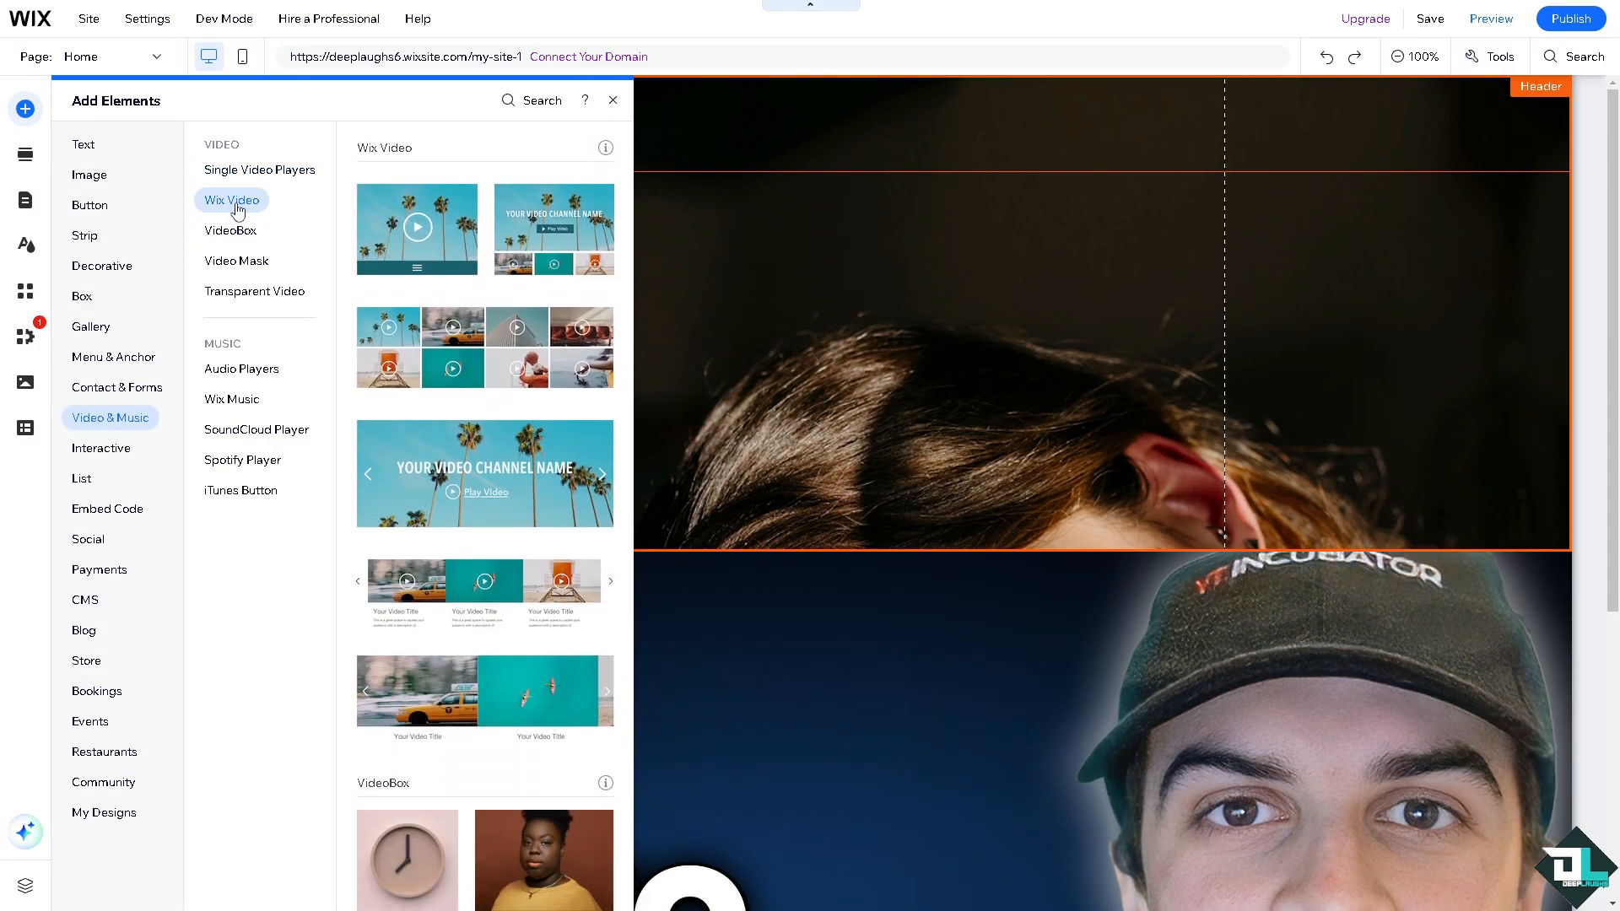
pyautogui.moveTo(236, 236)
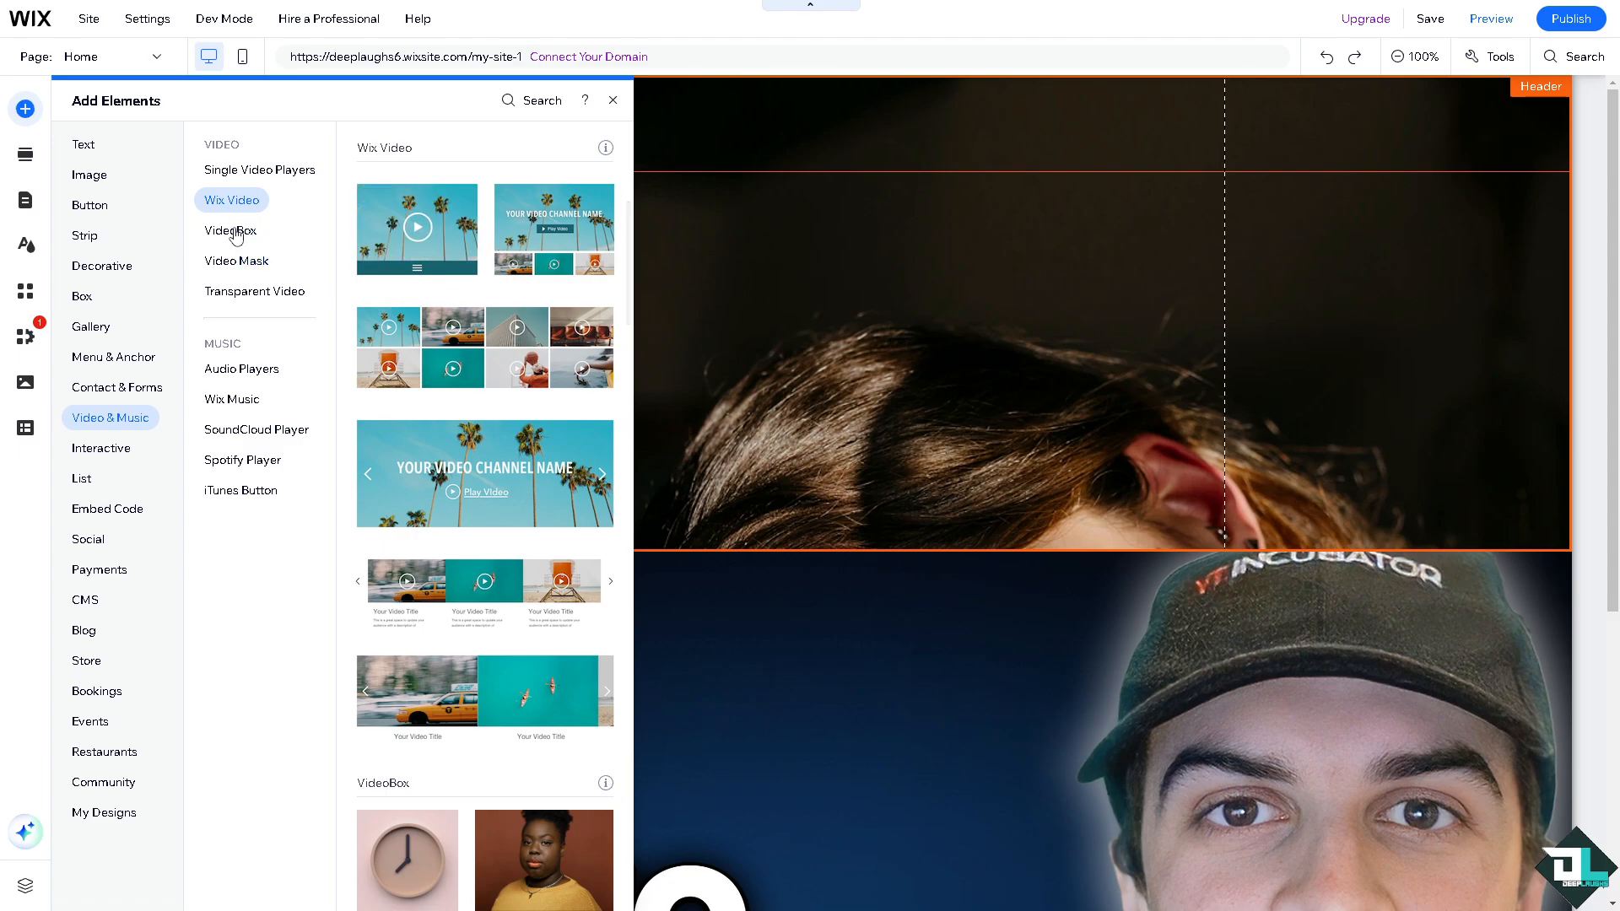
pyautogui.click(231, 231)
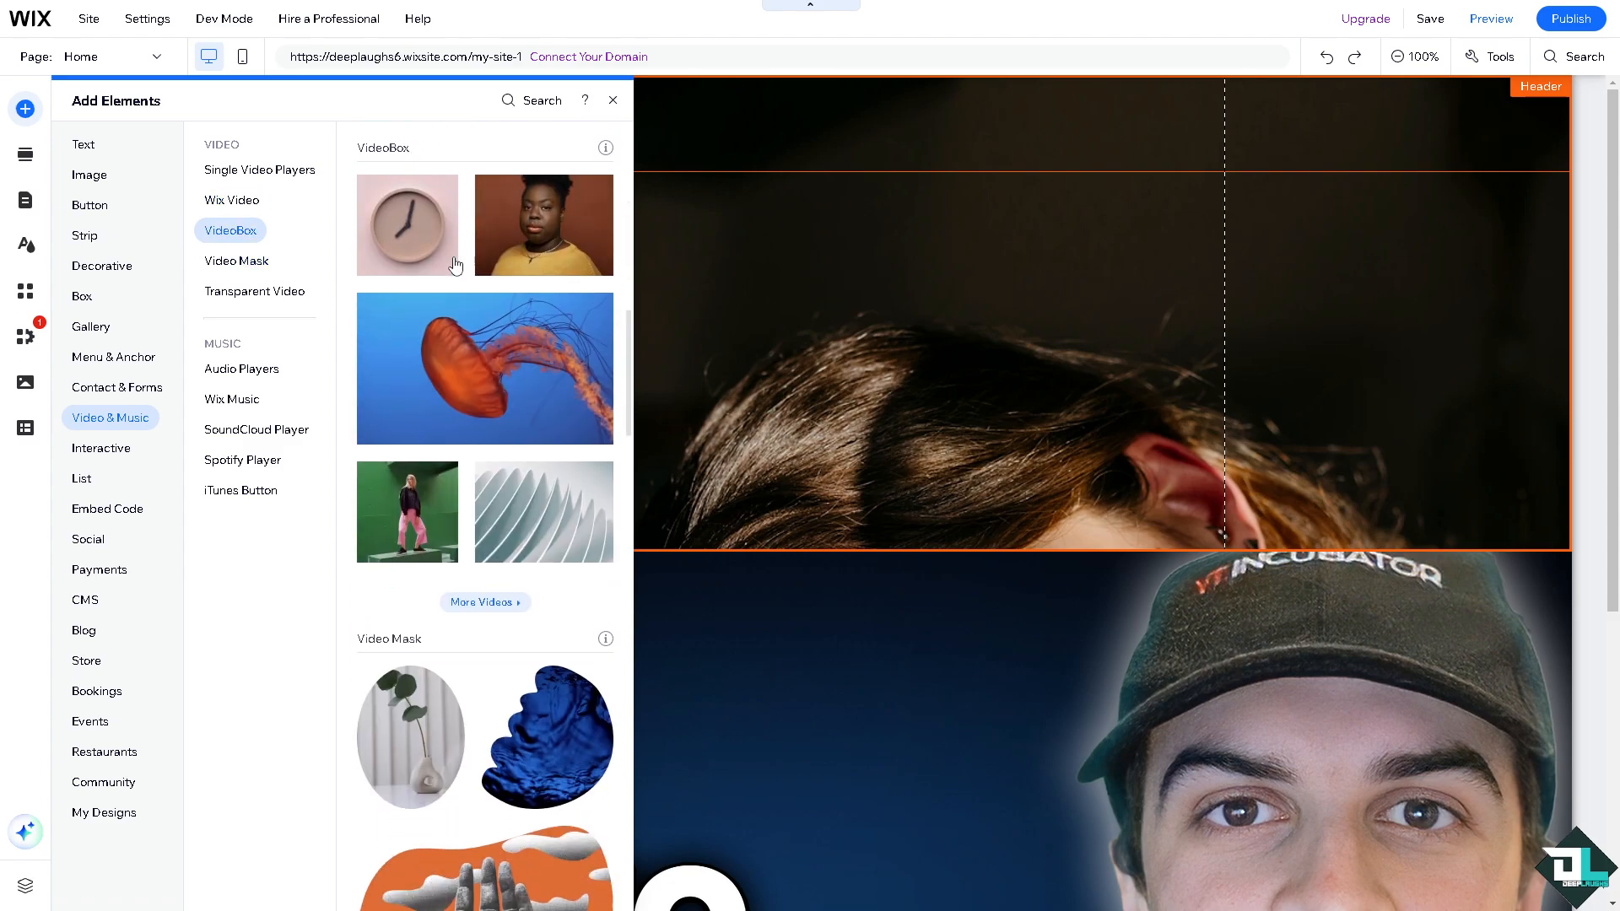
pyautogui.click(236, 260)
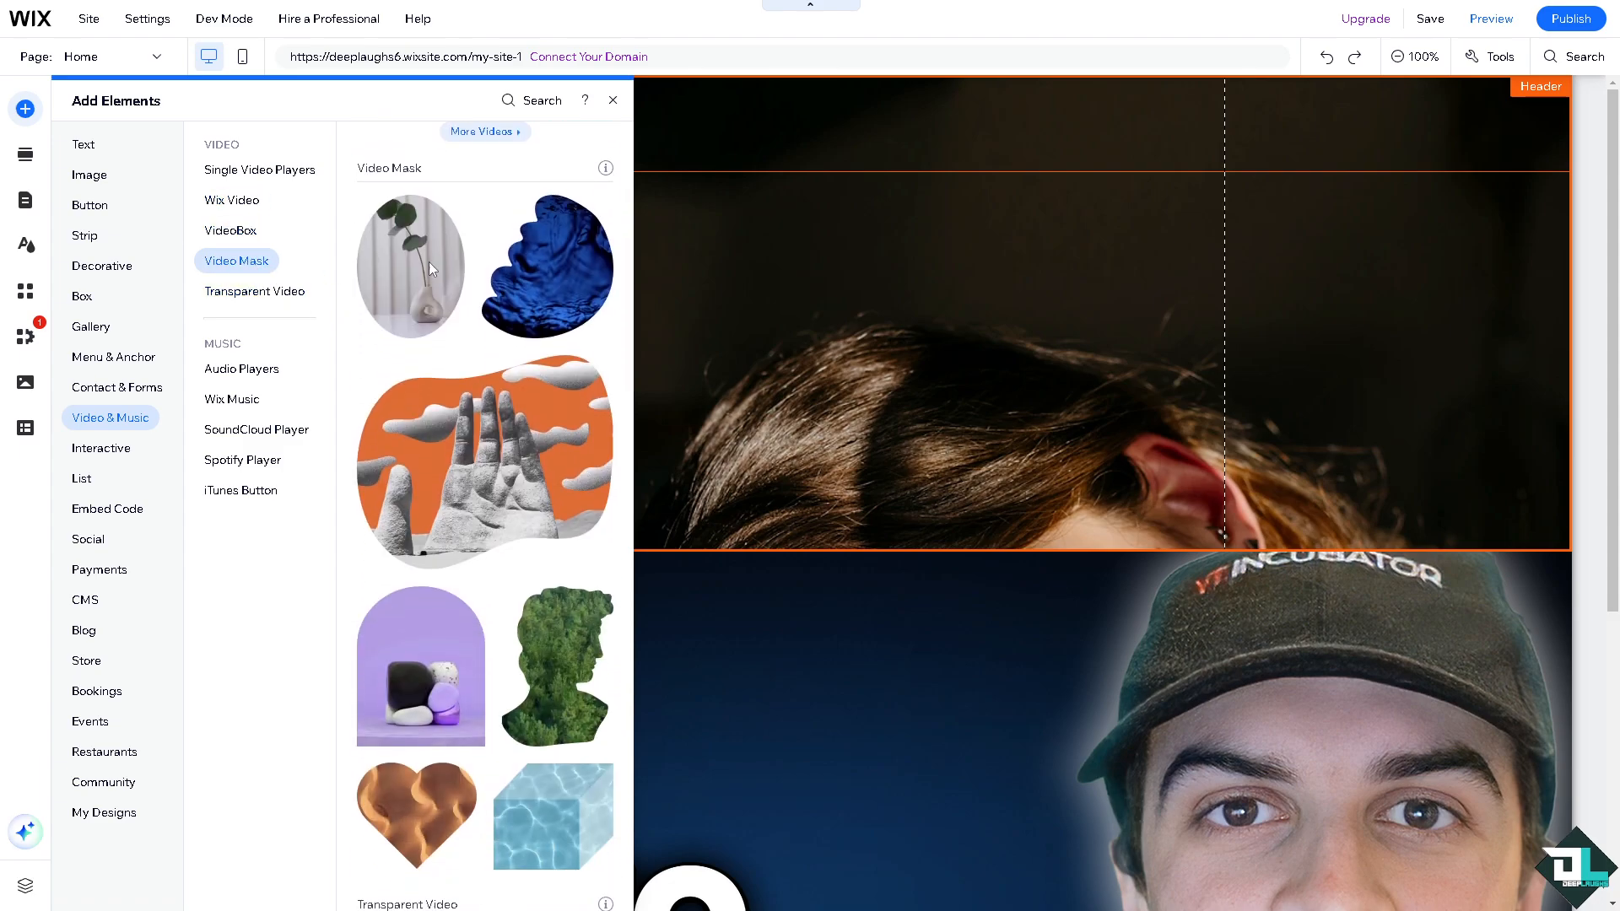
pyautogui.click(255, 292)
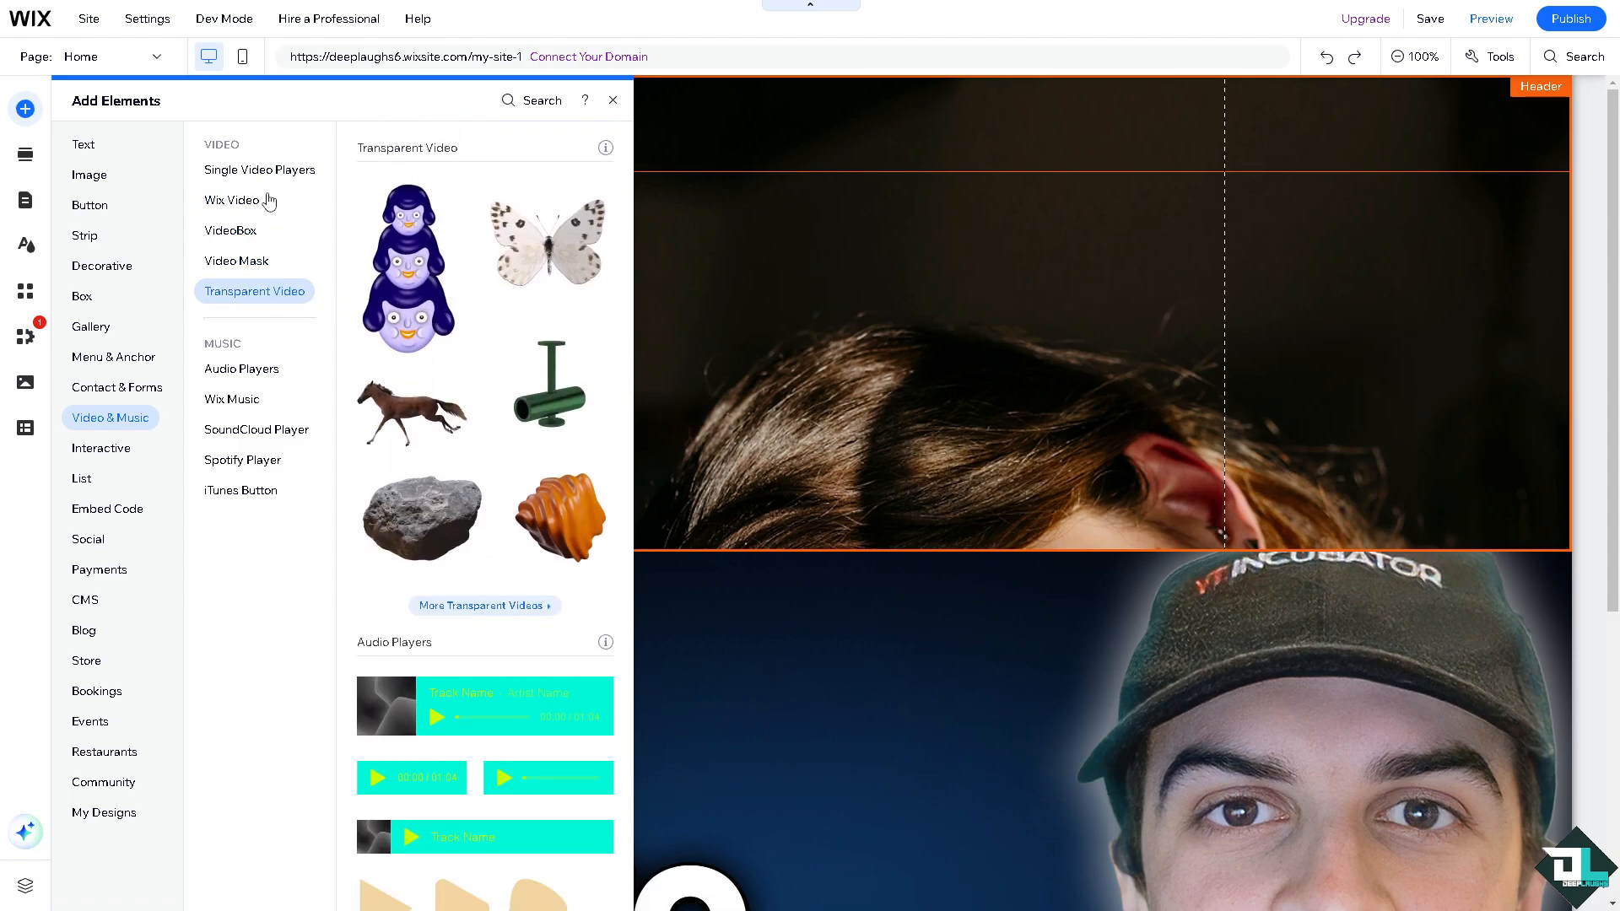
pyautogui.click(259, 169)
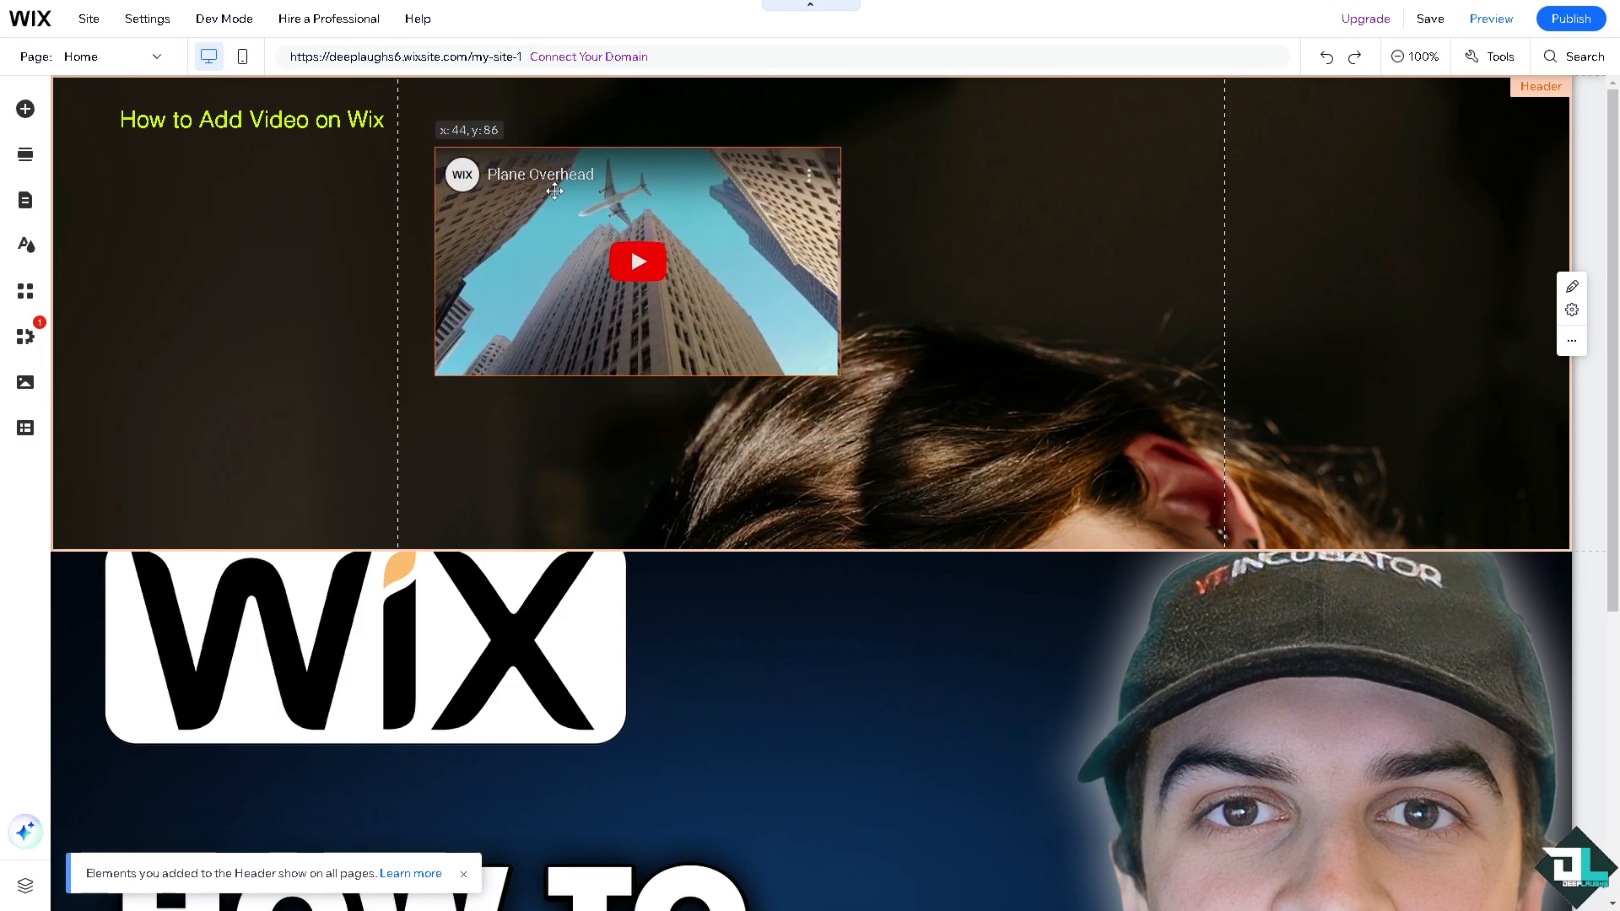
# - Select the Plane Overhead video player placed in the header beside the title
pyautogui.click(636, 260)
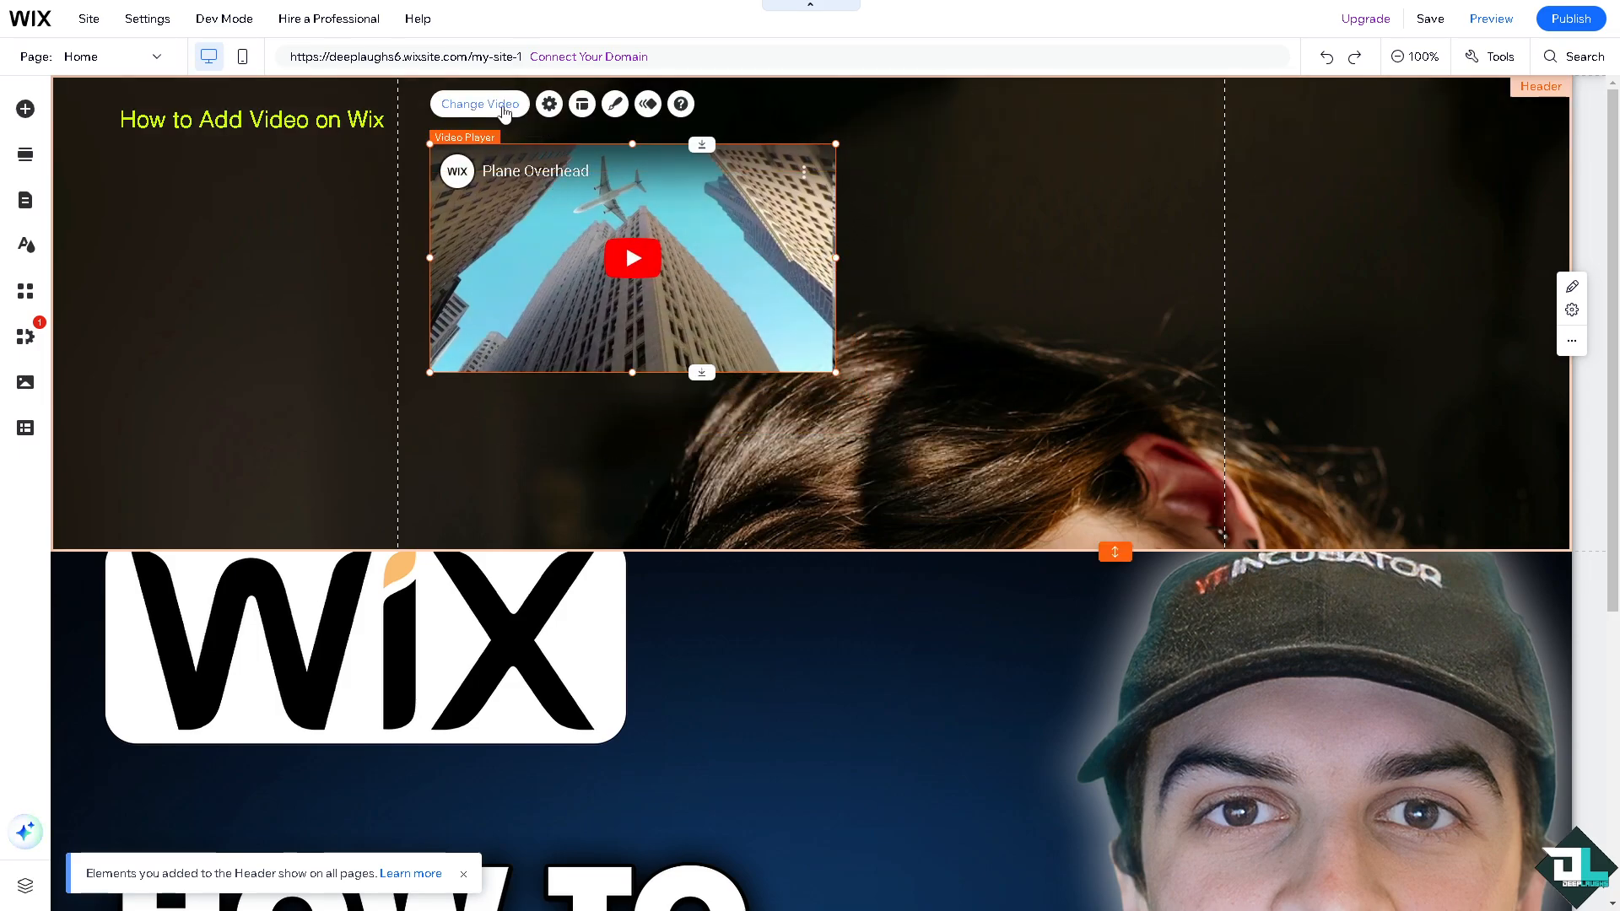
# - In the video's settings enable autoplay and looping and describe it as 'How to Add Video on Wix'
pyautogui.click(548, 102)
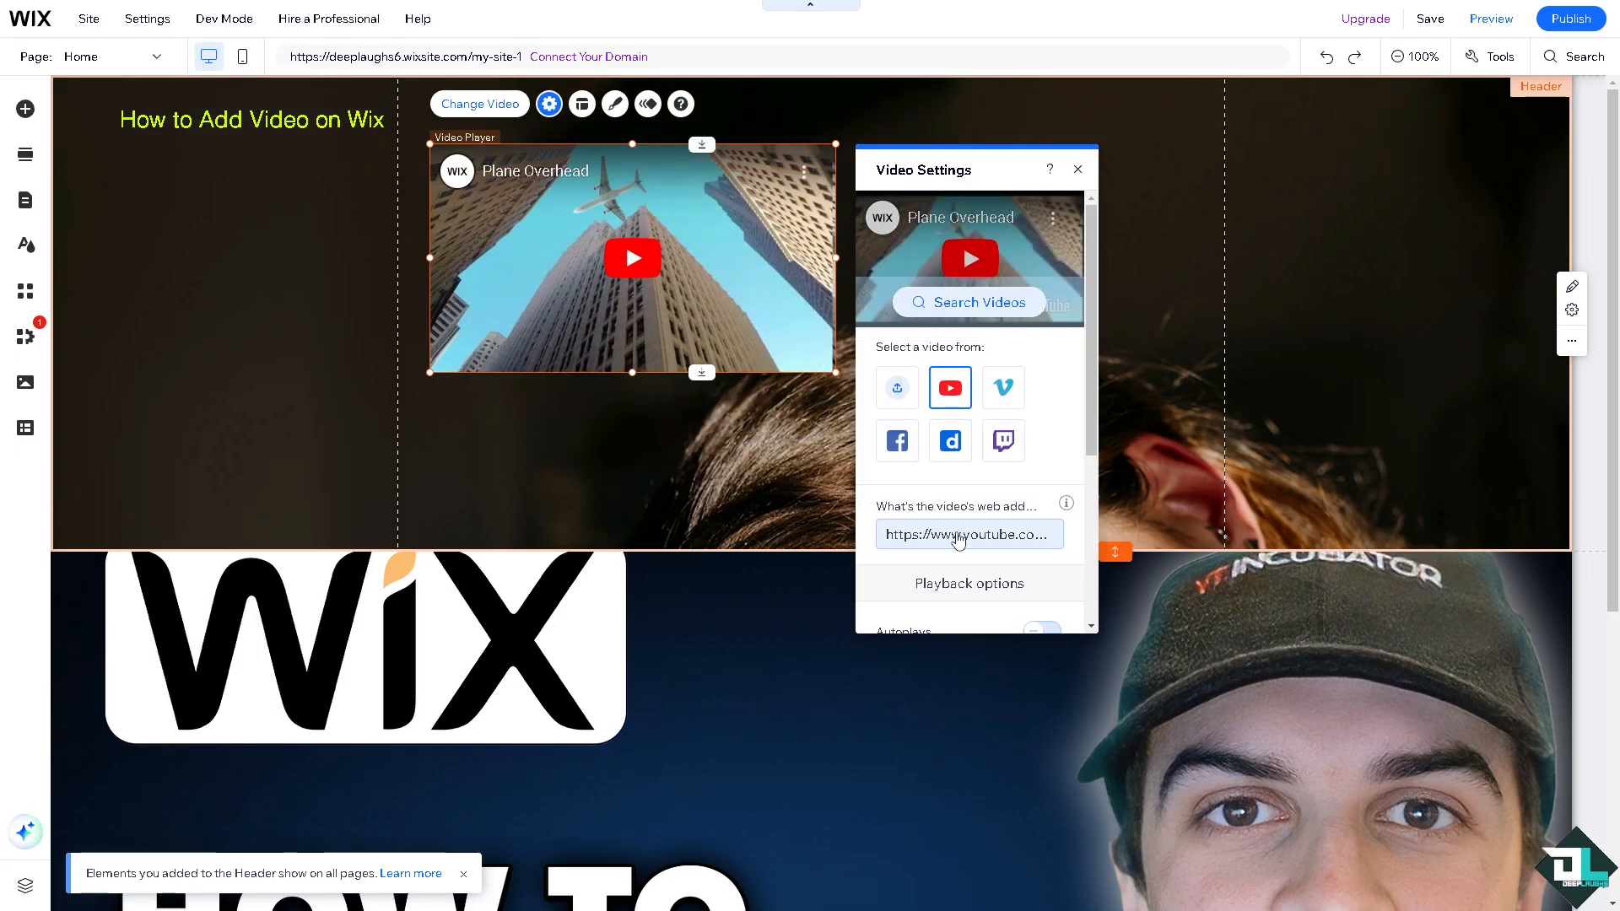
pyautogui.moveTo(895, 388)
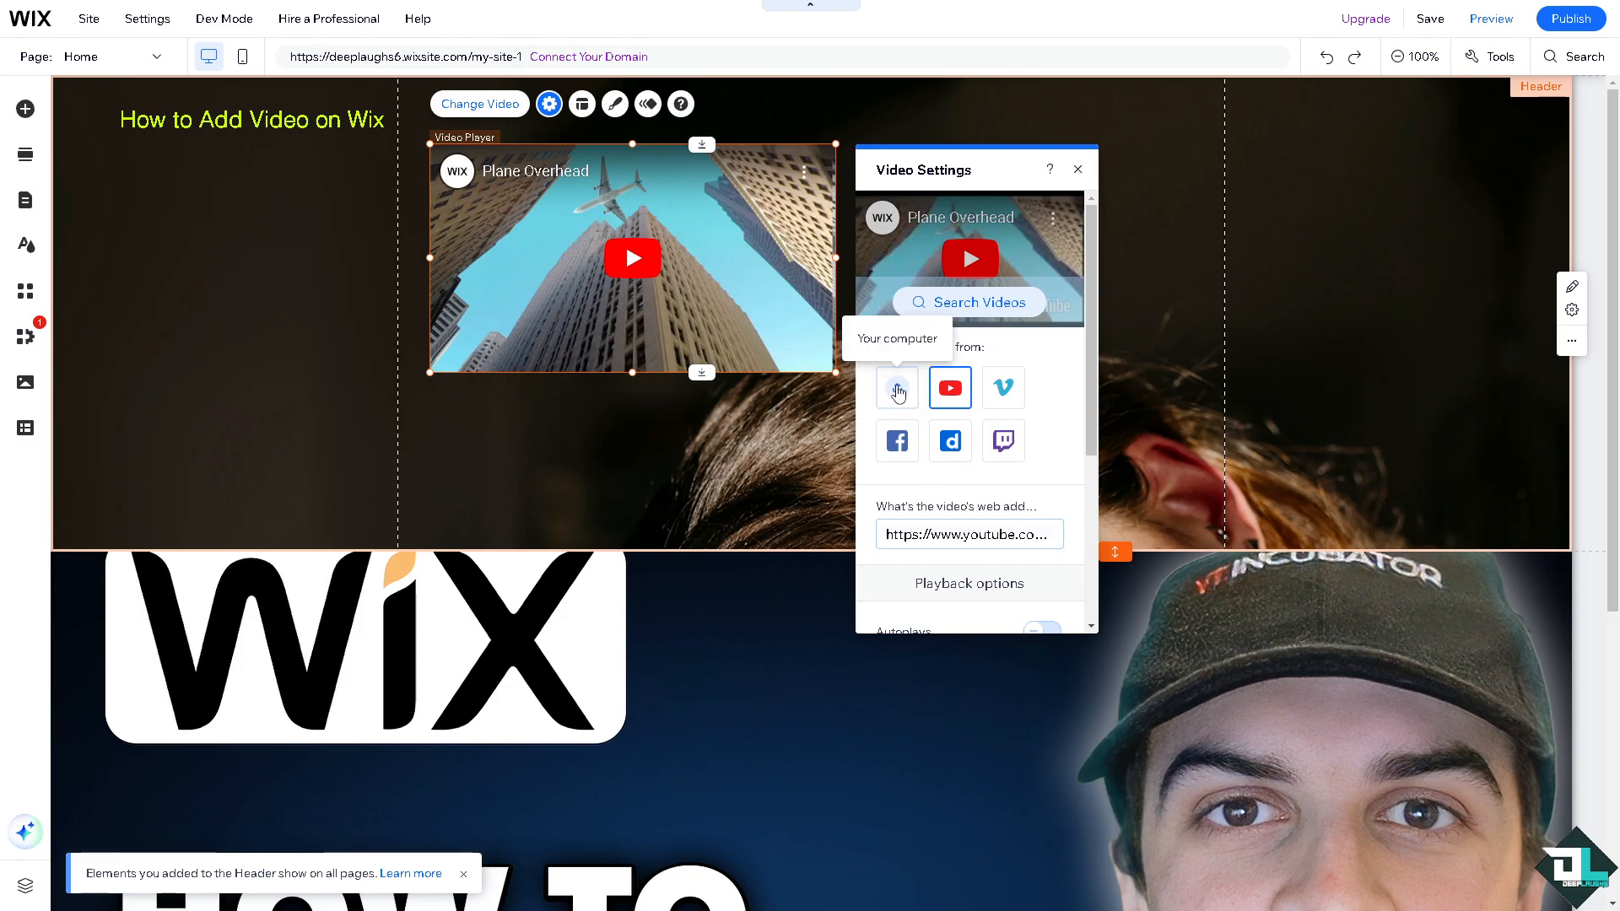
pyautogui.moveTo(1000, 388)
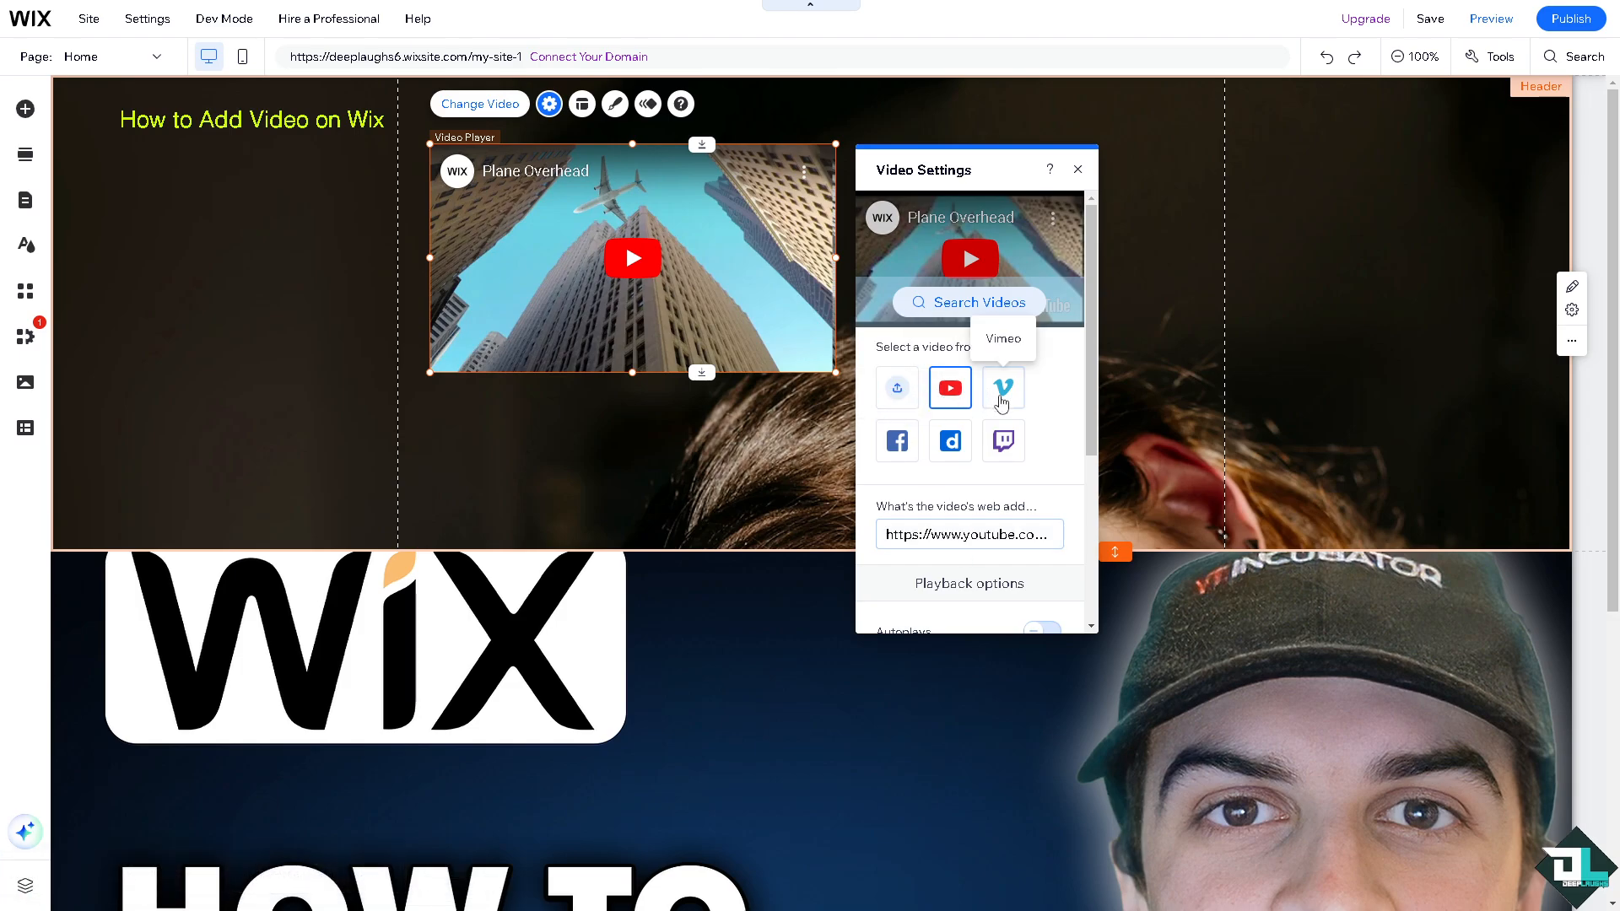
pyautogui.moveTo(896, 441)
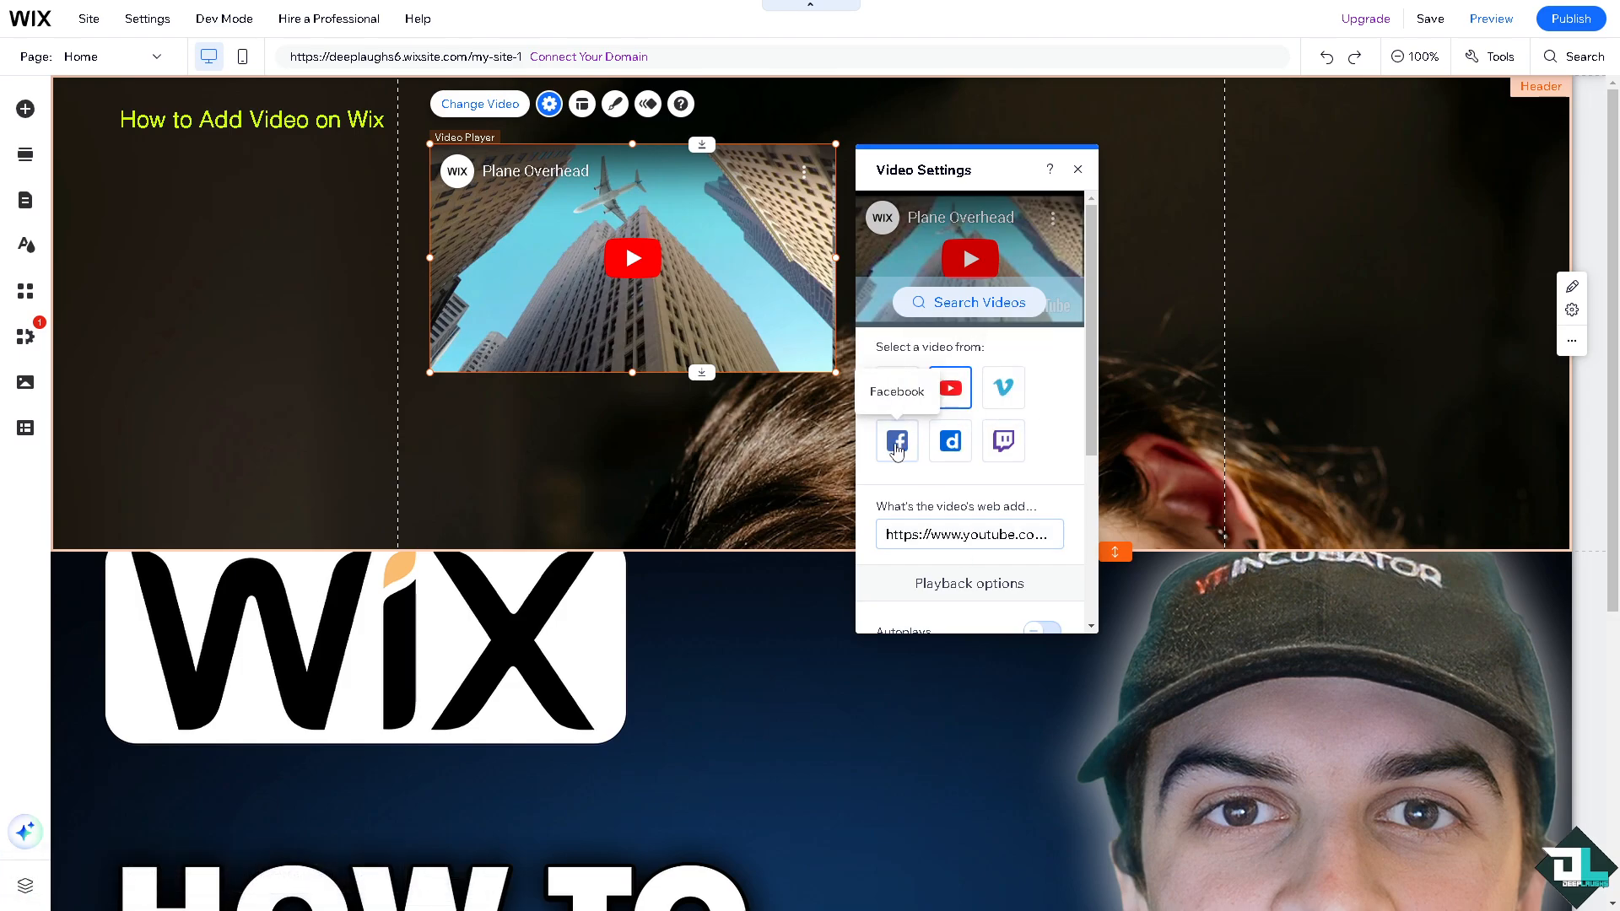
pyautogui.moveTo(1002, 442)
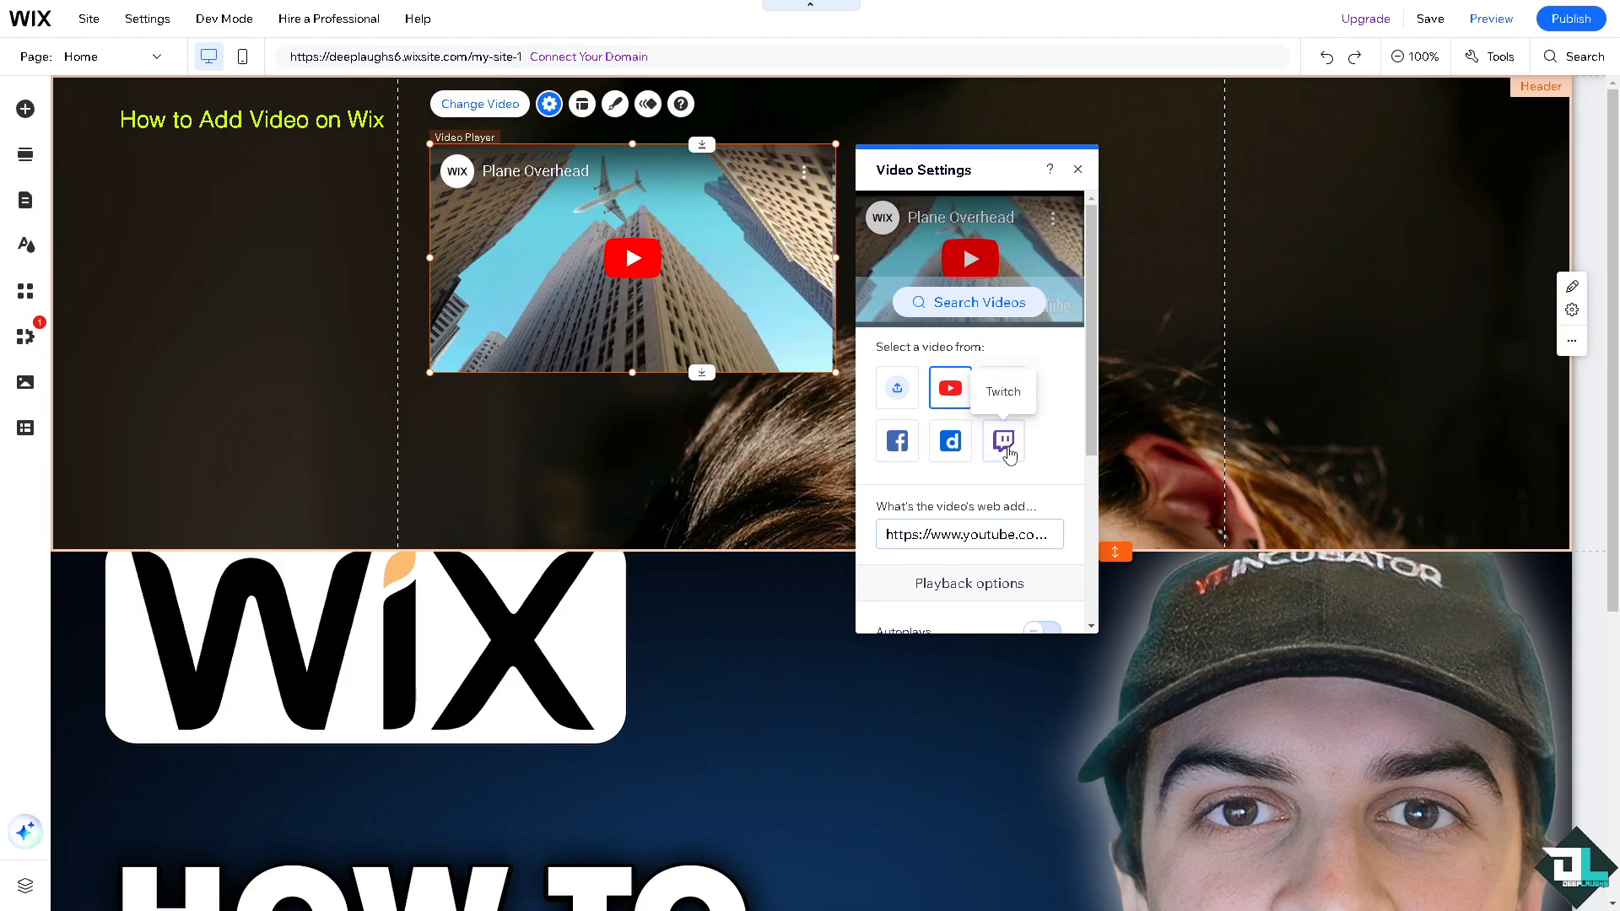
pyautogui.moveTo(991, 464)
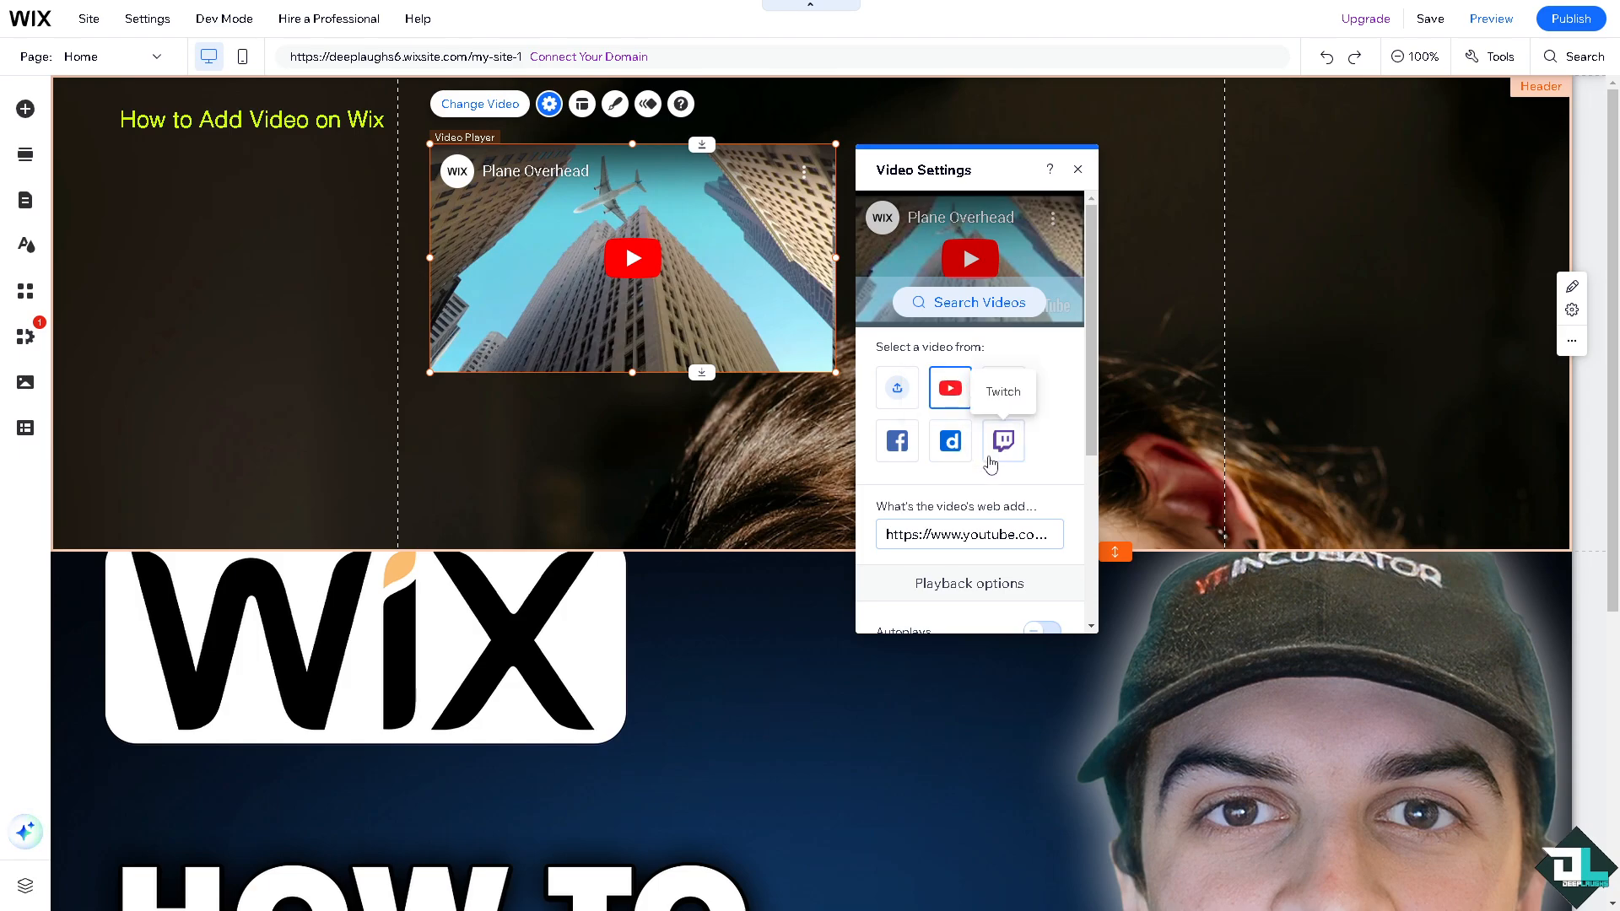
pyautogui.scroll(-3)
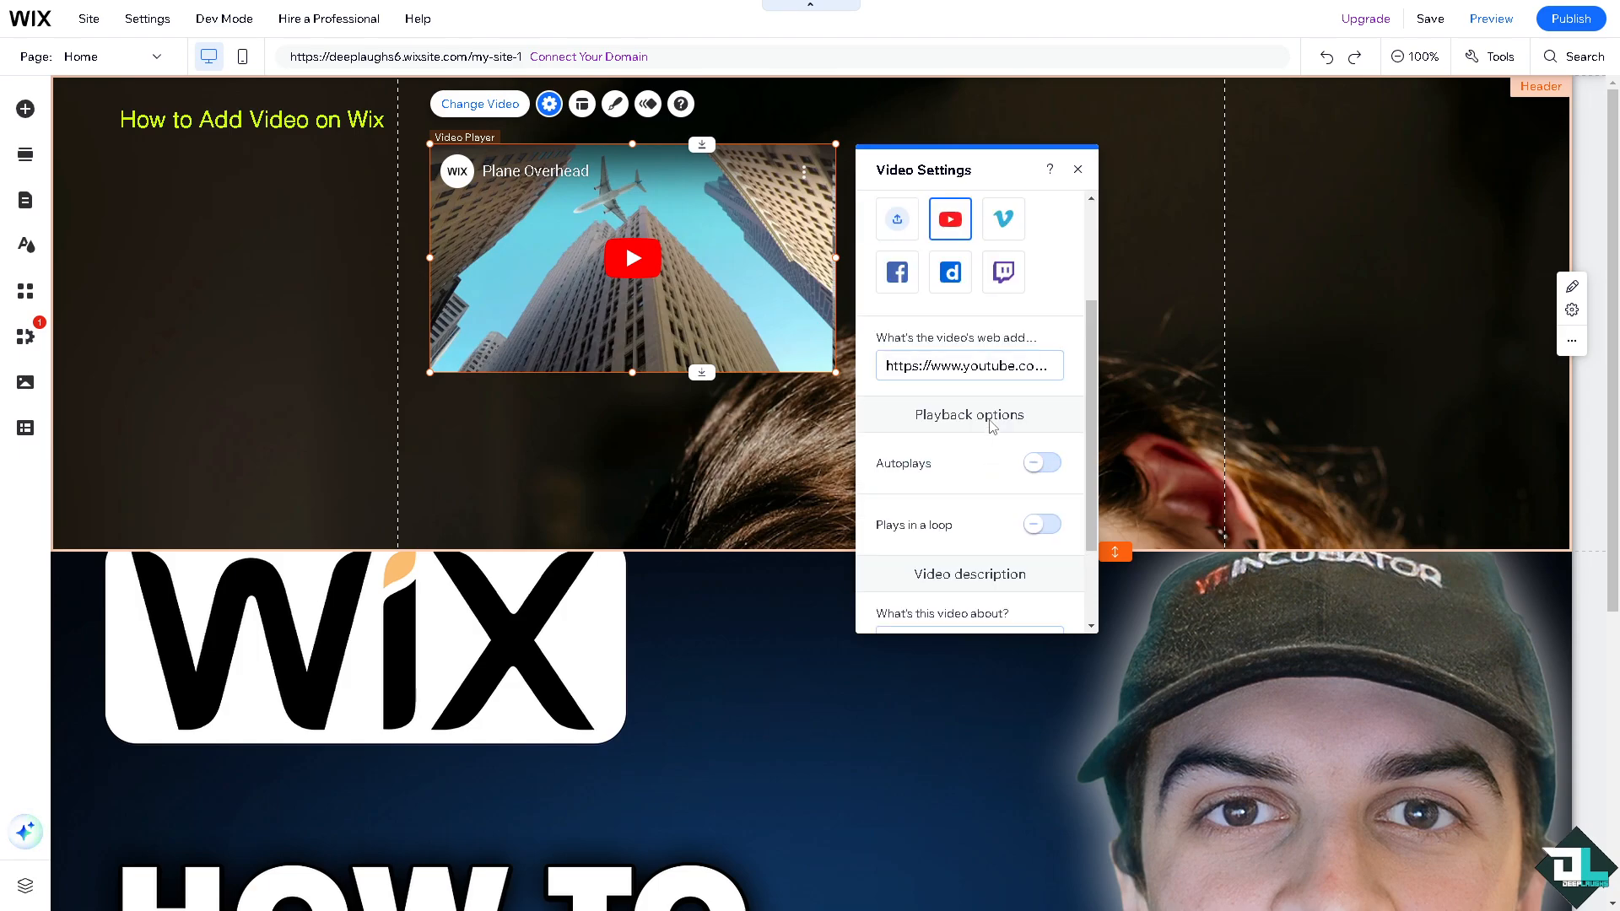
pyautogui.click(1041, 462)
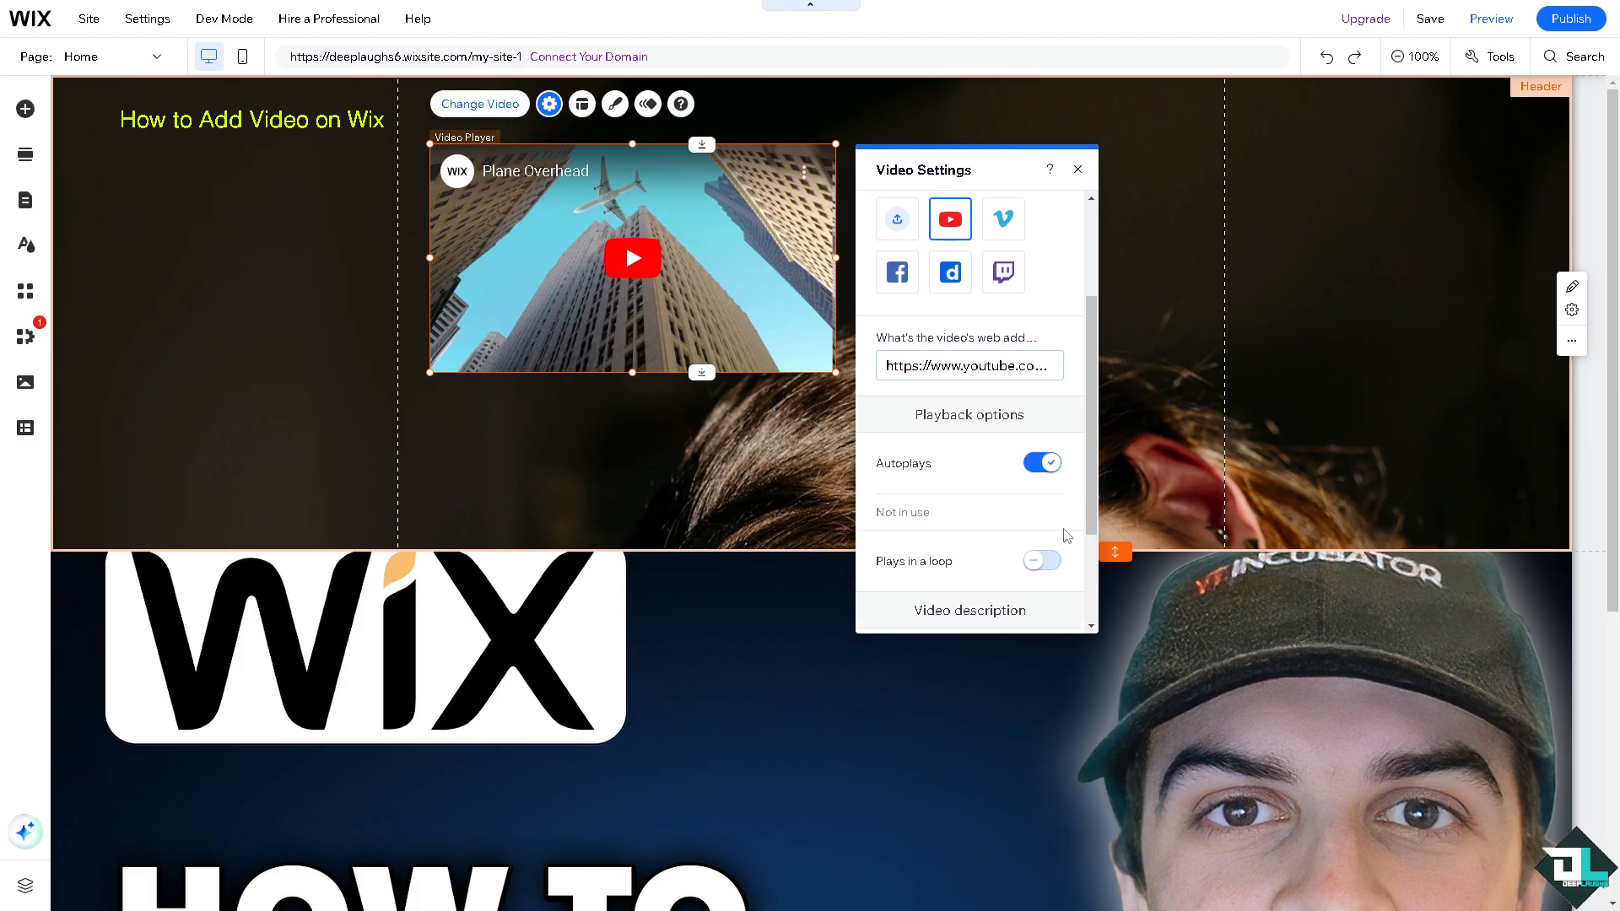
pyautogui.scroll(-3)
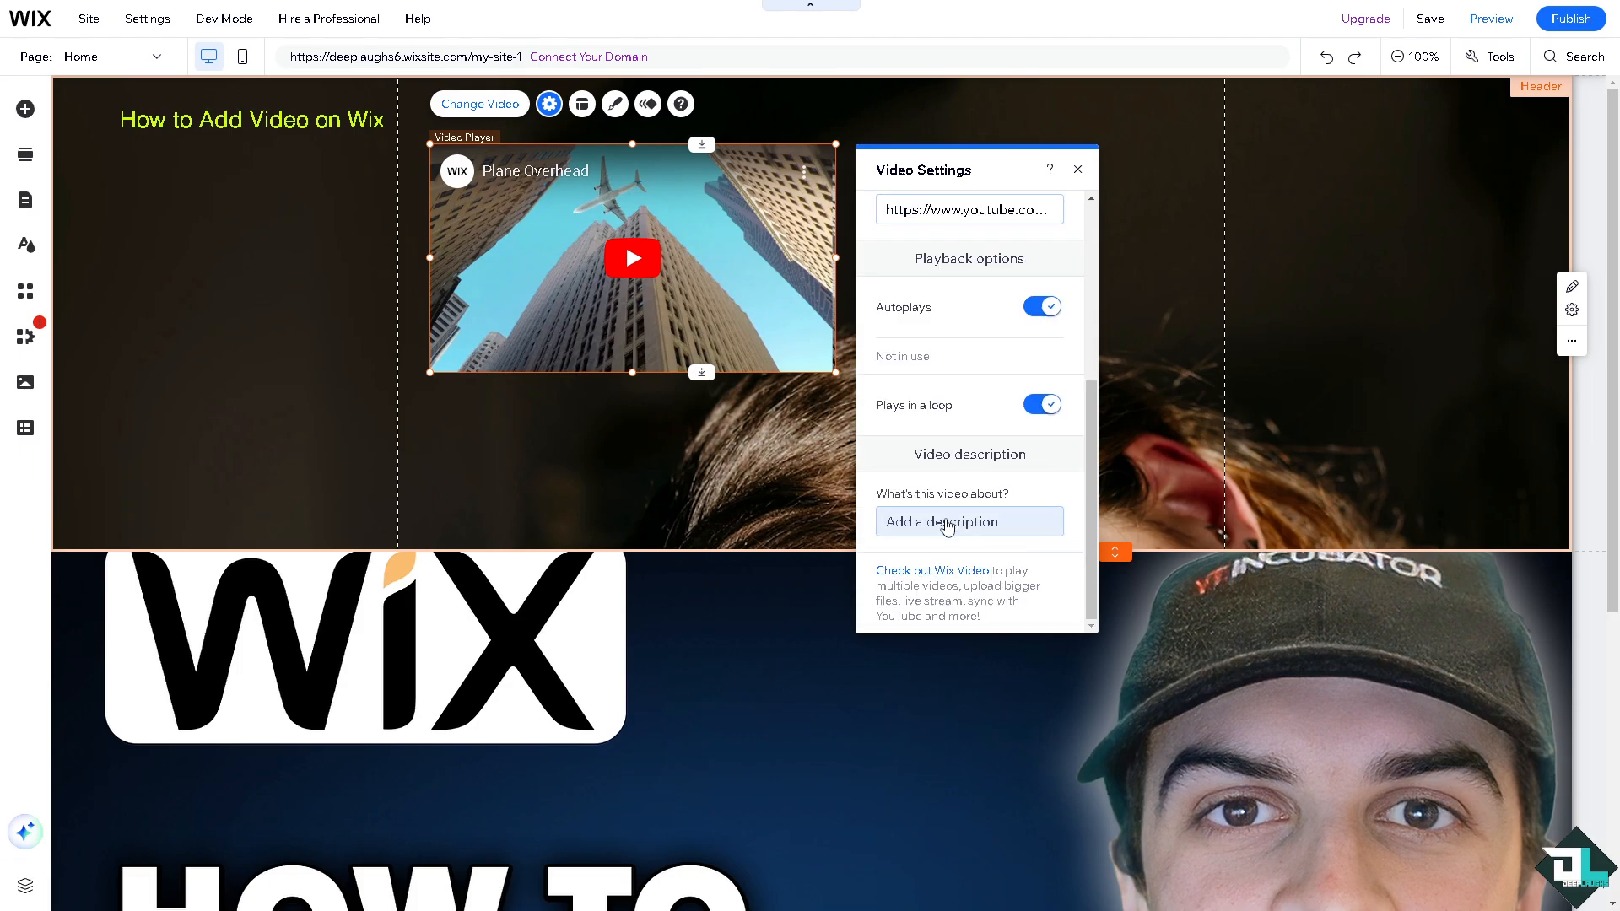
pyautogui.write('How to Add Video on Wix')
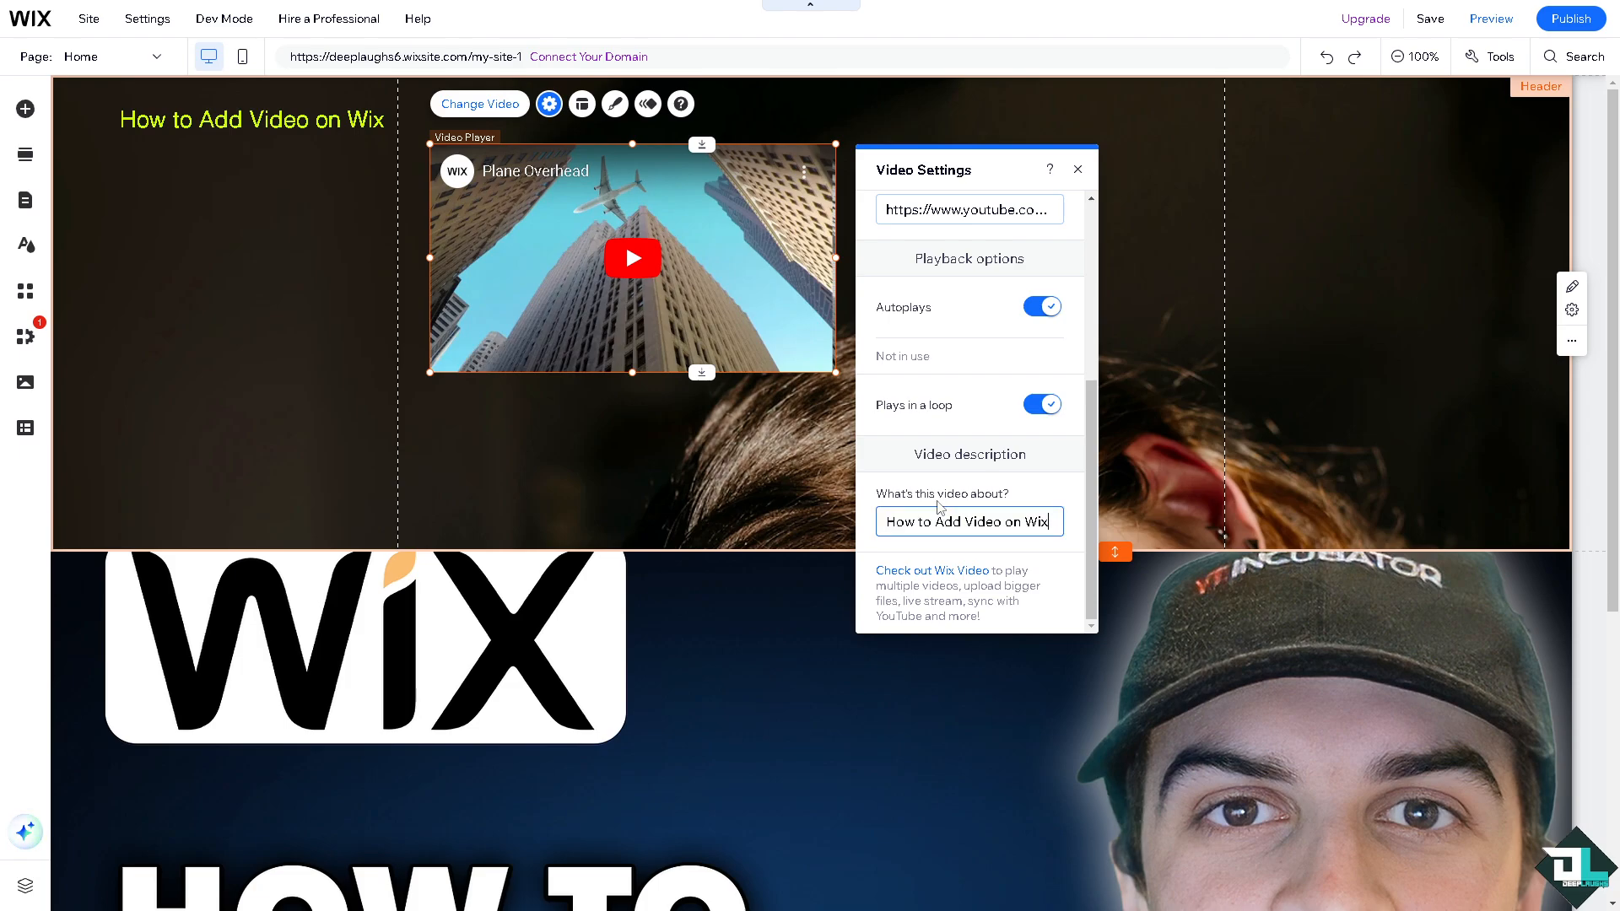
pyautogui.scroll(3)
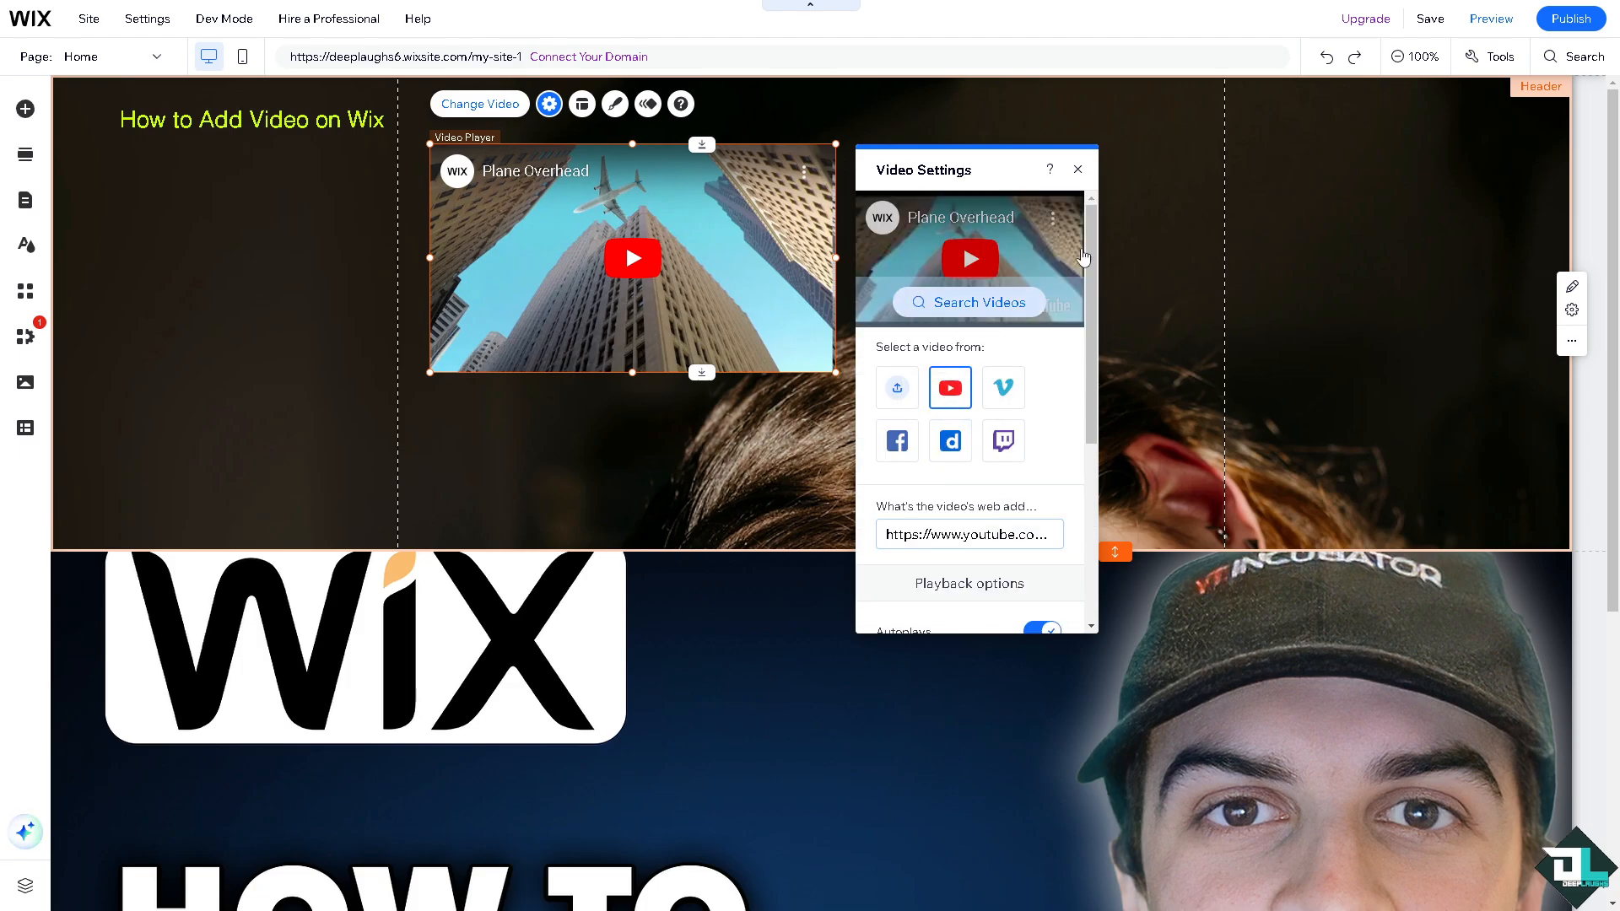
# - Close the Video Settings panel, keeping the configured Plane Overhead player in the header
pyautogui.click(1078, 169)
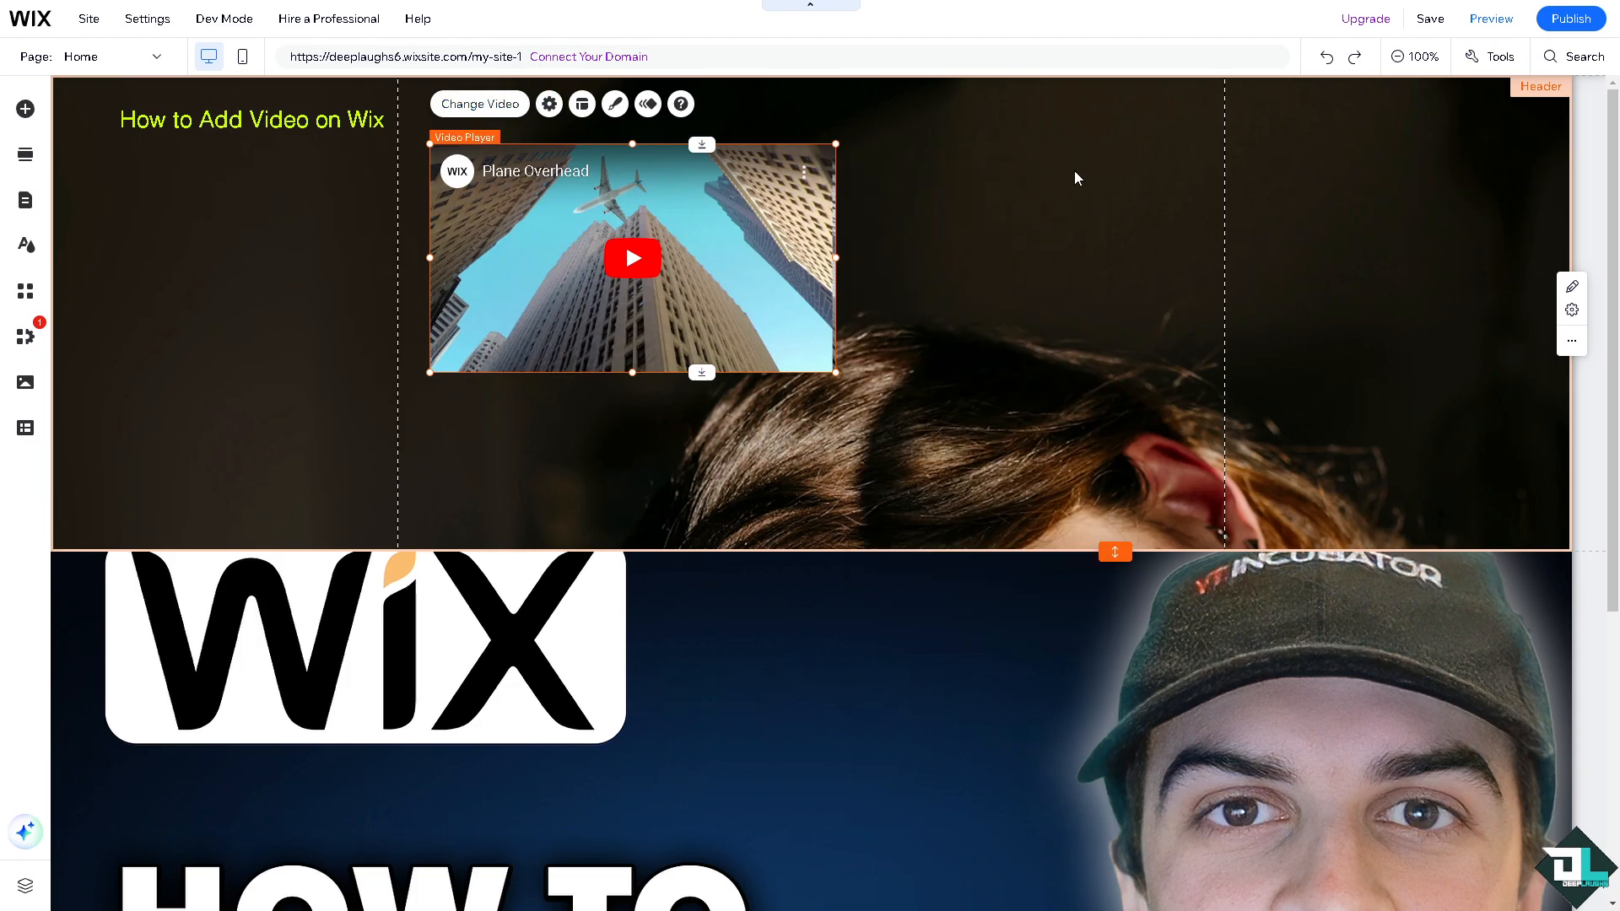
pyautogui.moveTo(1053, 301)
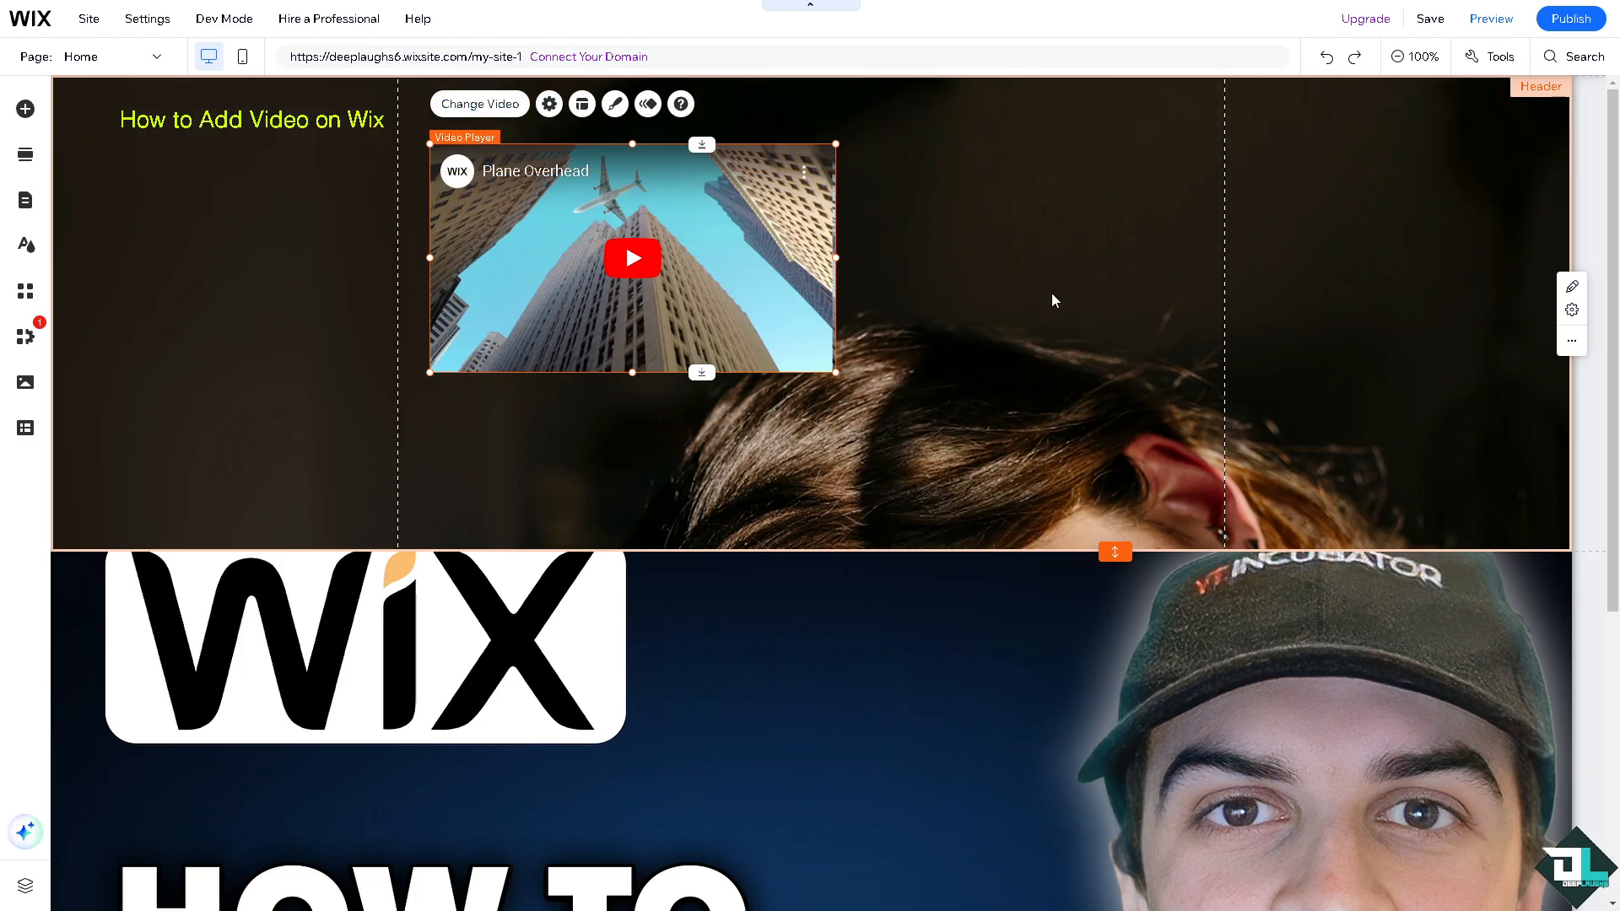
pyautogui.moveTo(1049, 339)
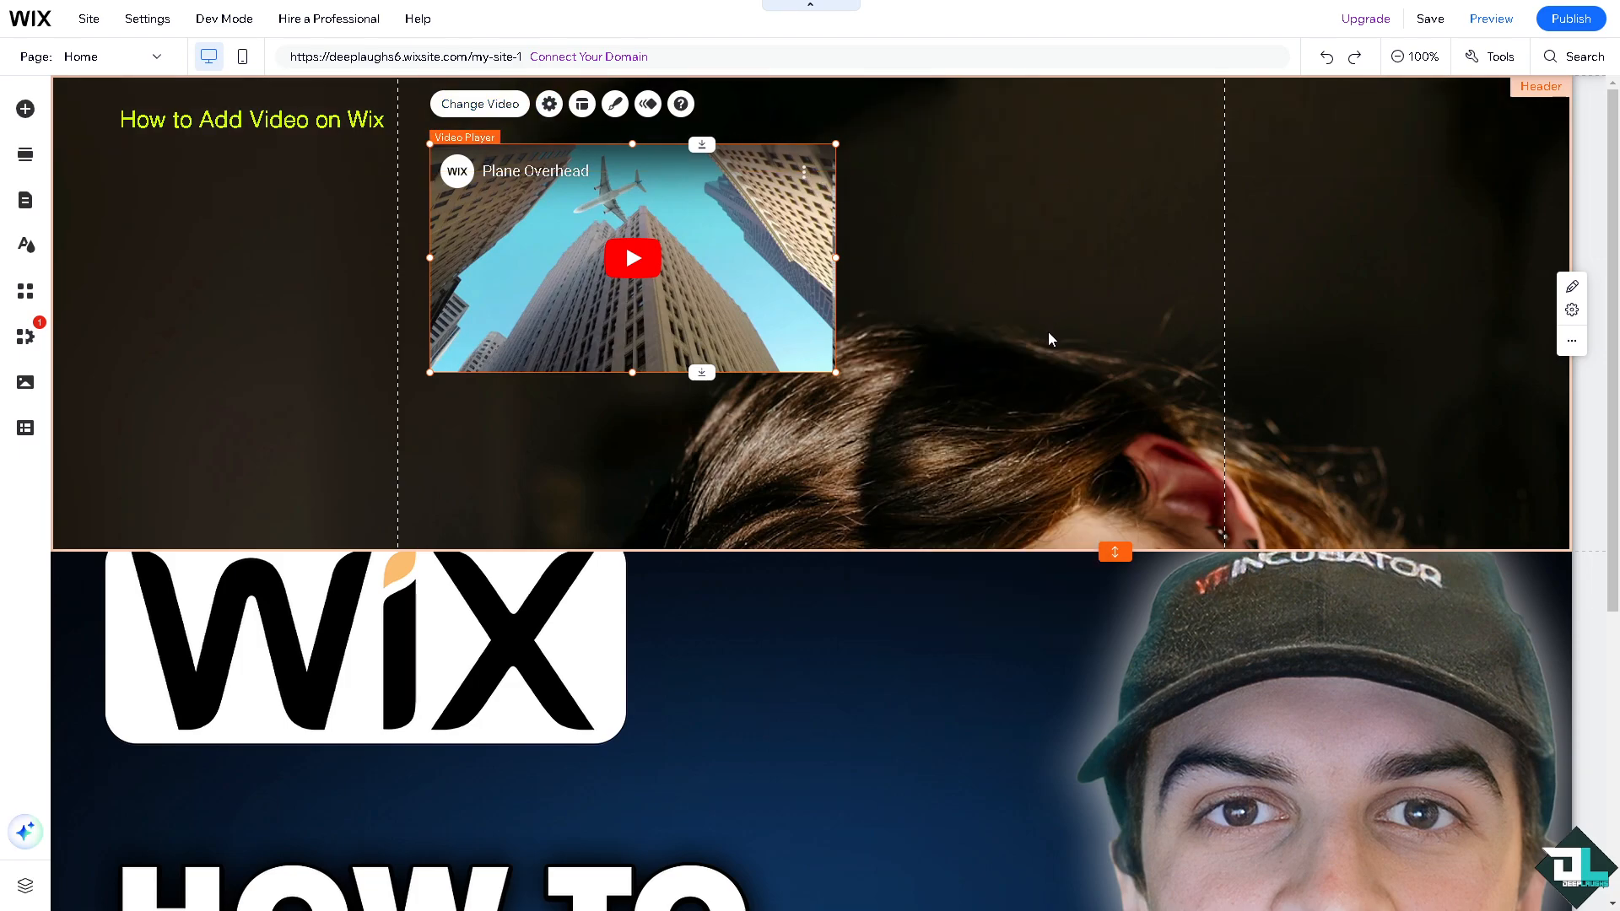
pyautogui.moveTo(942, 283)
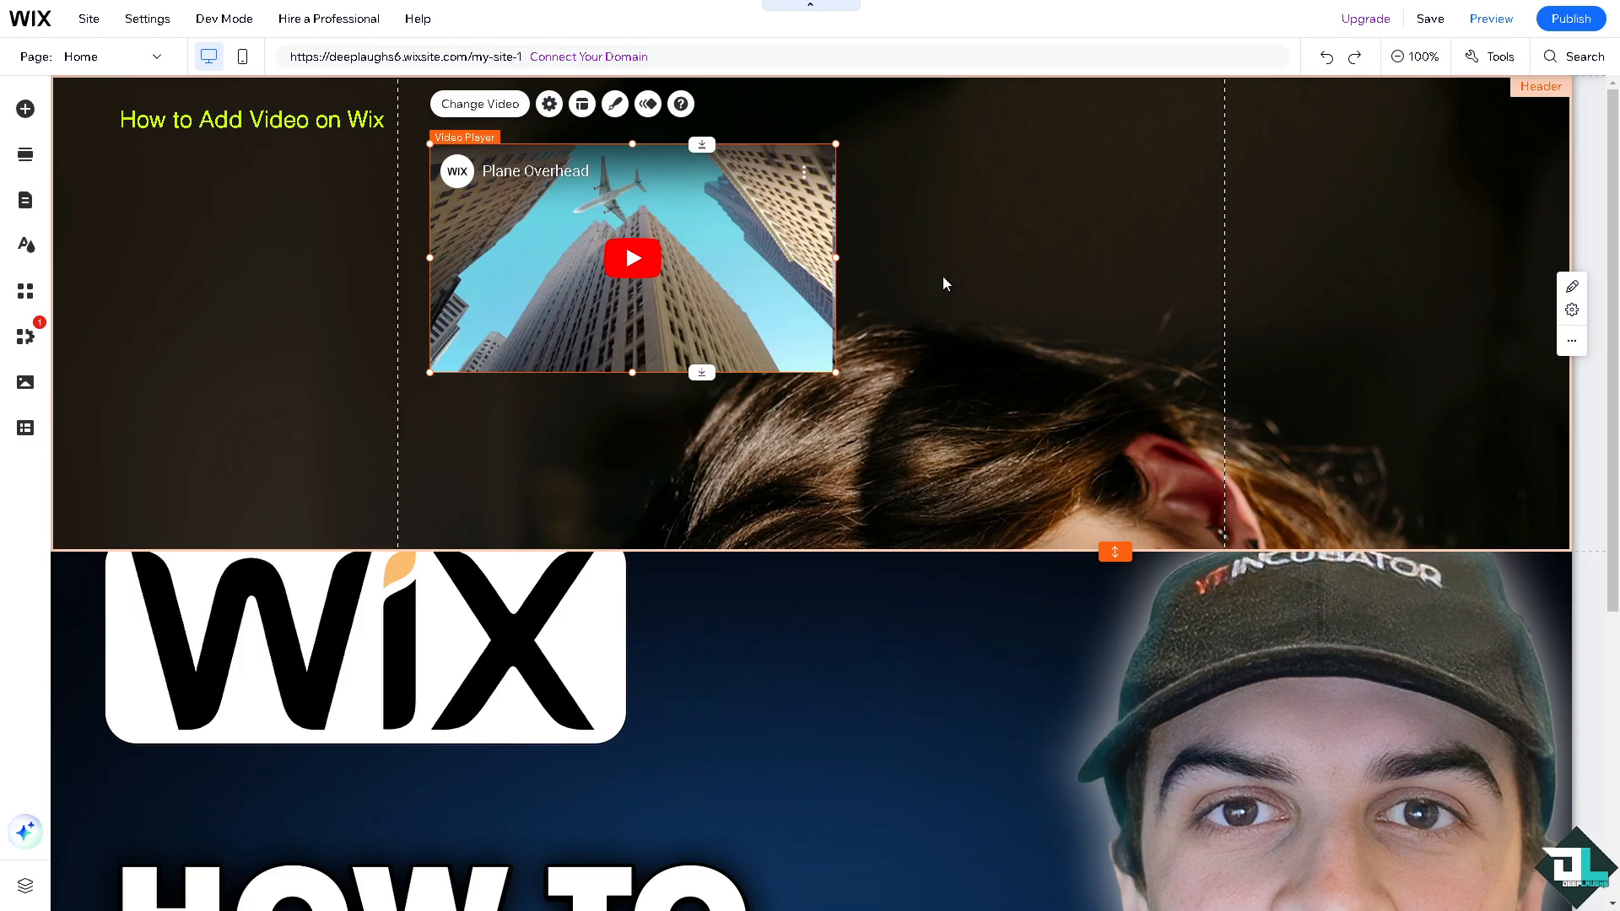
pyautogui.scroll(-3)
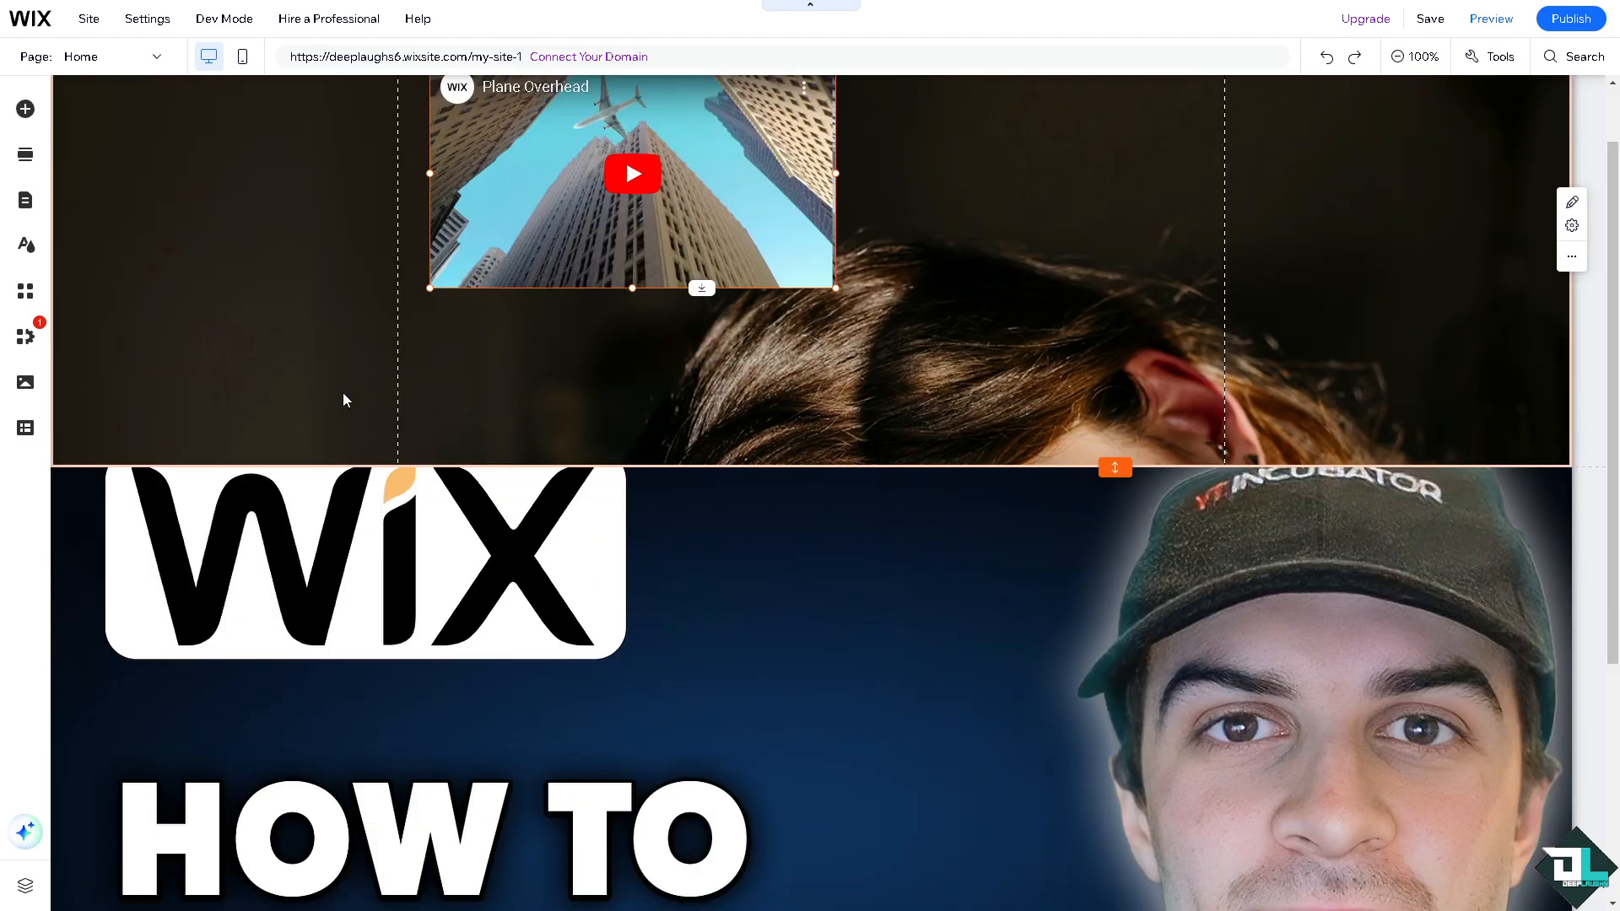